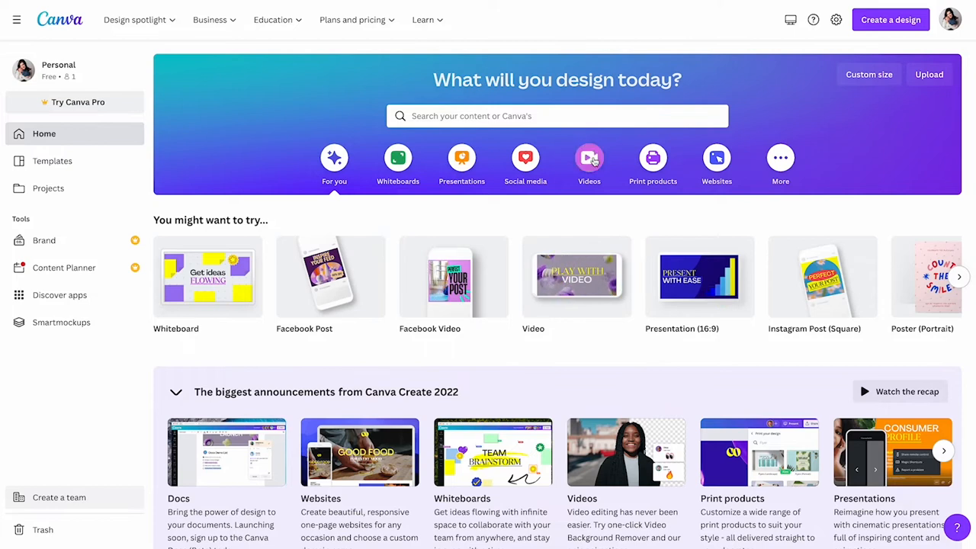
Start a blank Facebook Video design from the Videos category
left_click(588, 157)
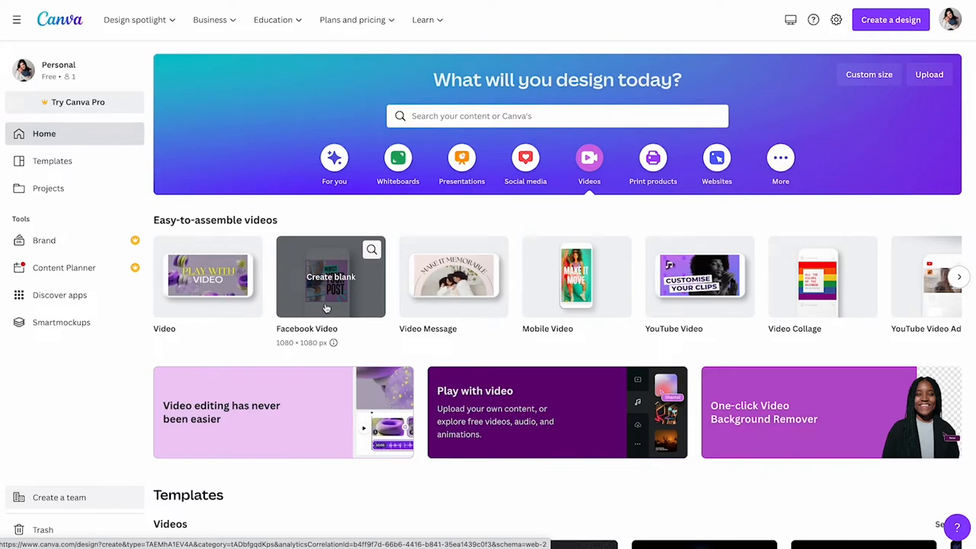
left_click(331, 278)
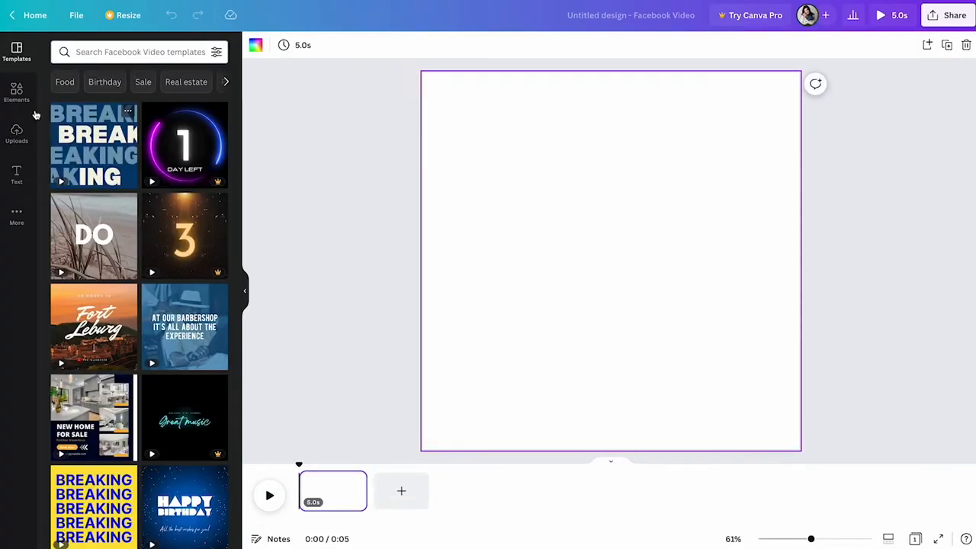
mouse_move(17, 134)
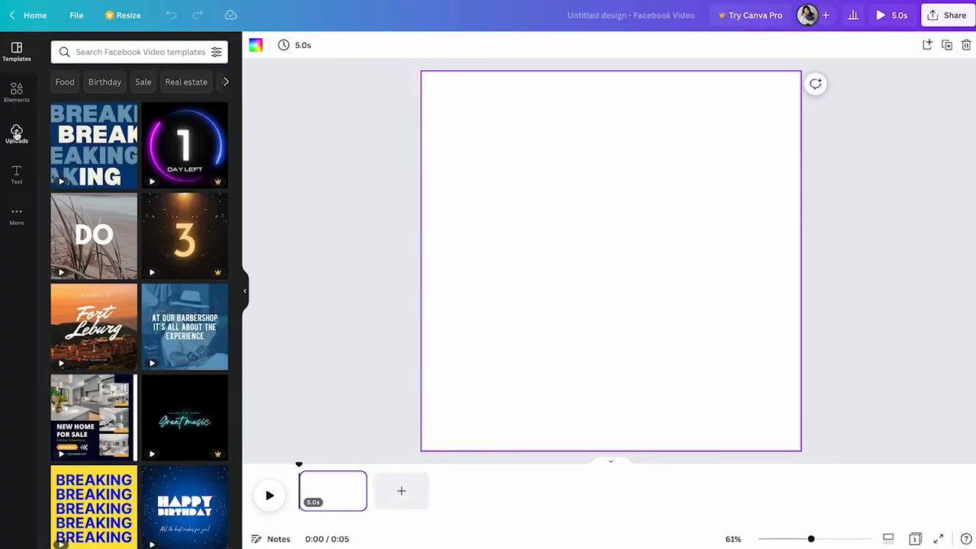
mouse_move(15, 136)
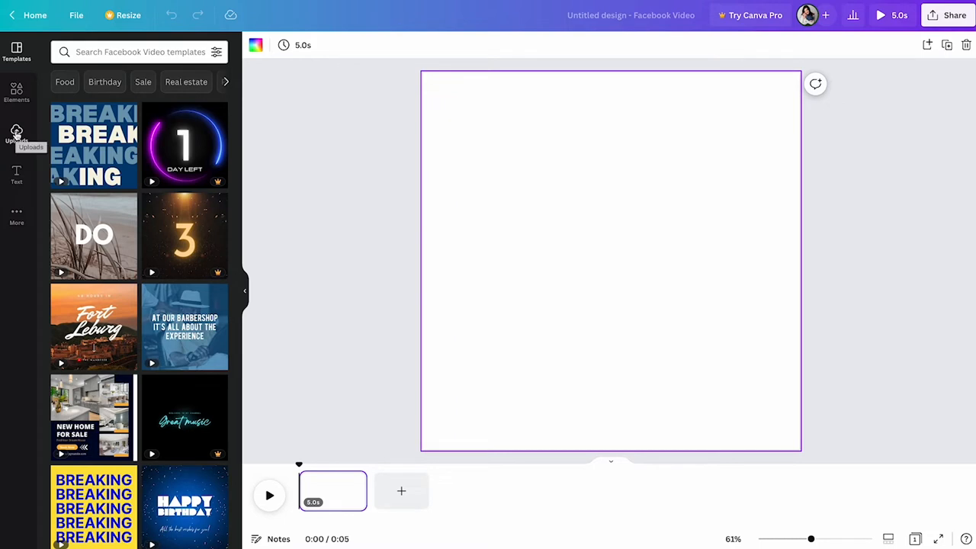
Place the uploaded white-tee video clip from Uploads and enlarge it to fill the square page
left_click(17, 135)
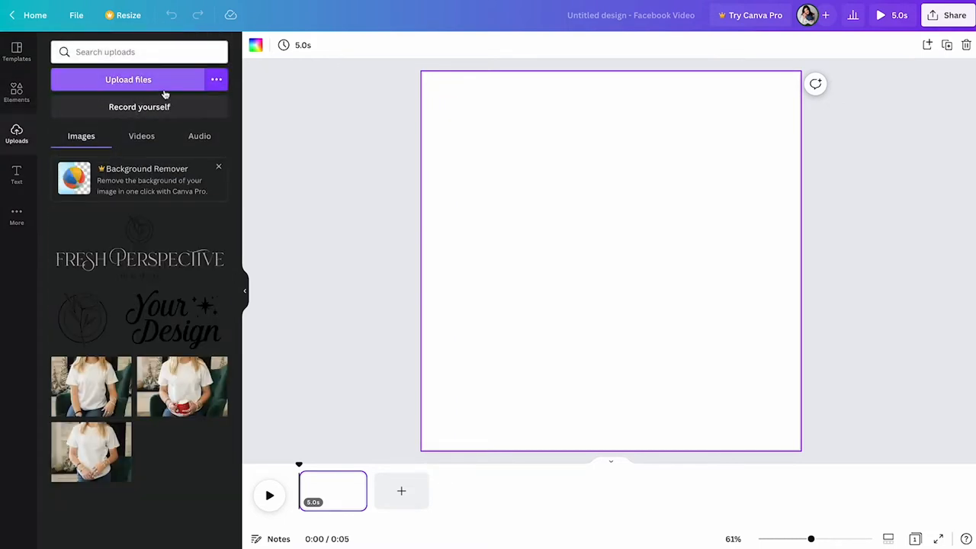
left_click(140, 136)
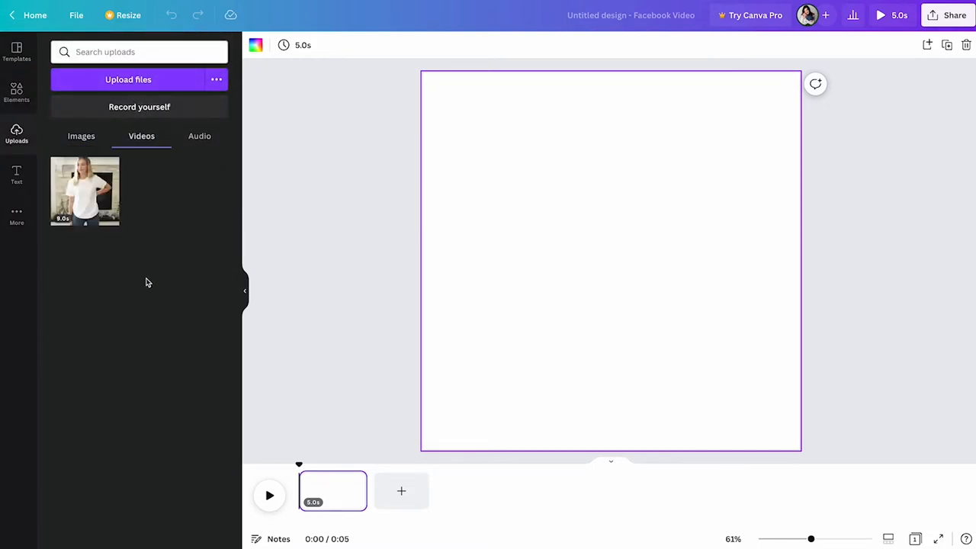
mouse_move(85, 189)
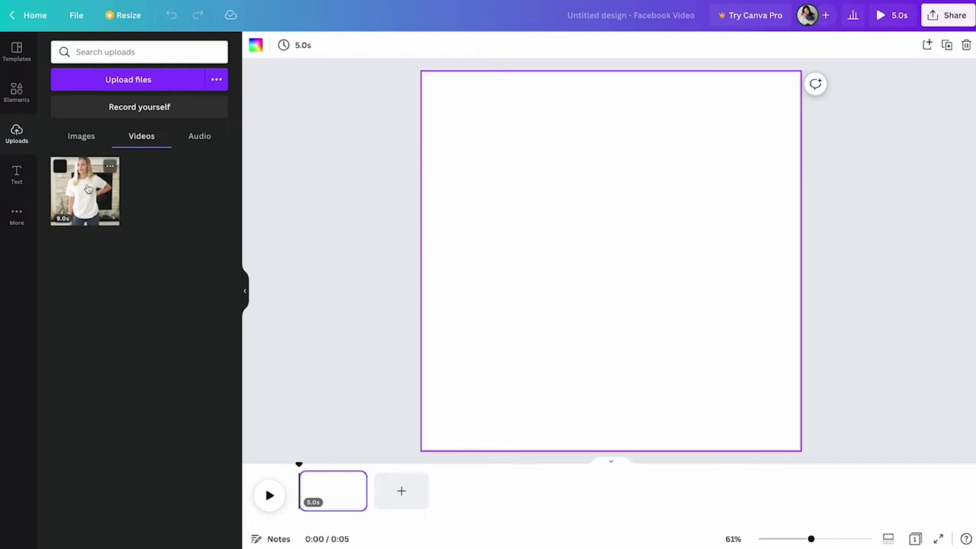
left_click(85, 189)
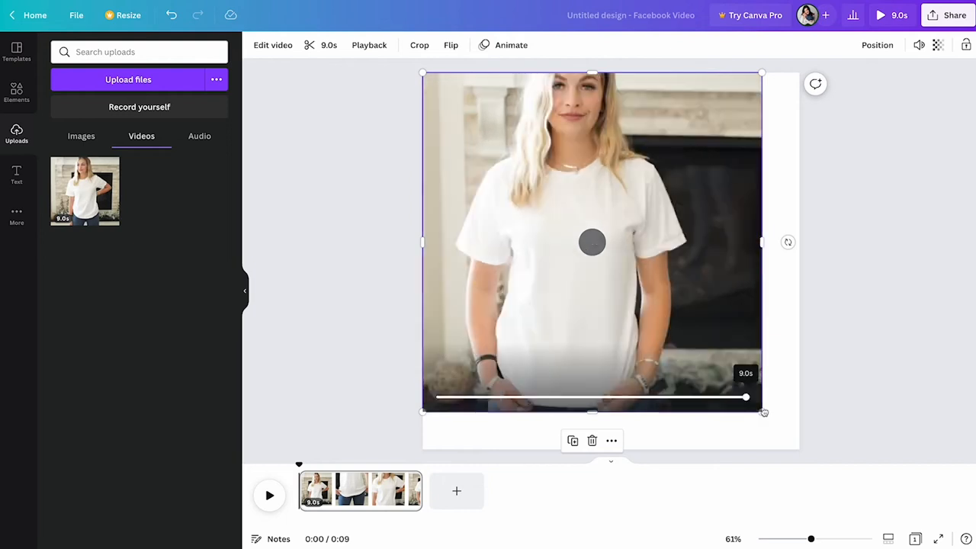
left_click_drag(763, 412, 795, 445)
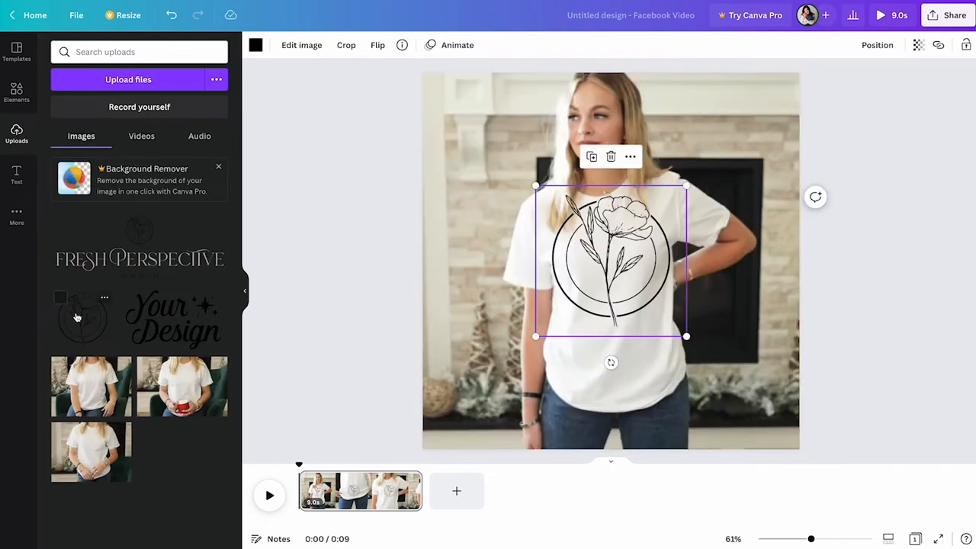
Shrink the flower logo and tuck it into the video's top-right corner
left_click_drag(537, 335, 593, 282)
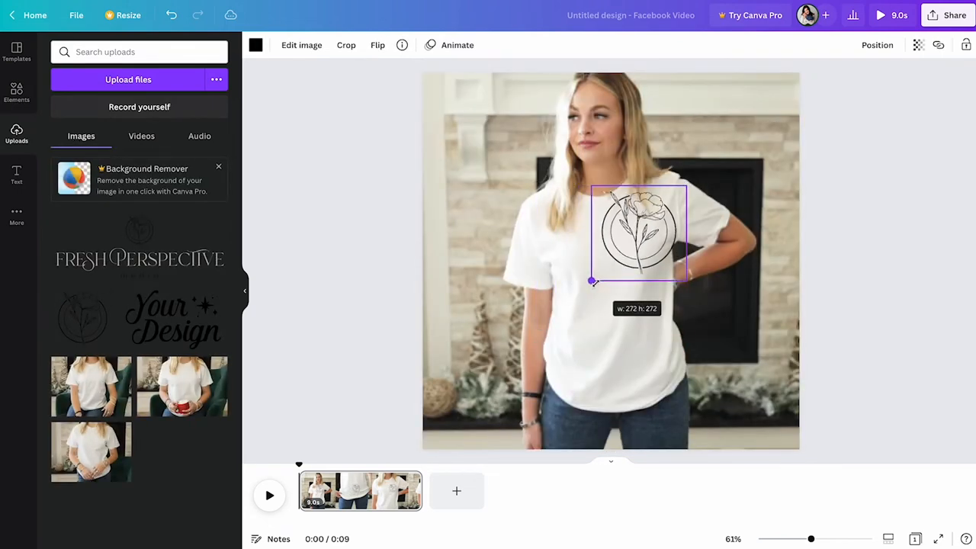
left_click_drag(638, 231, 715, 141)
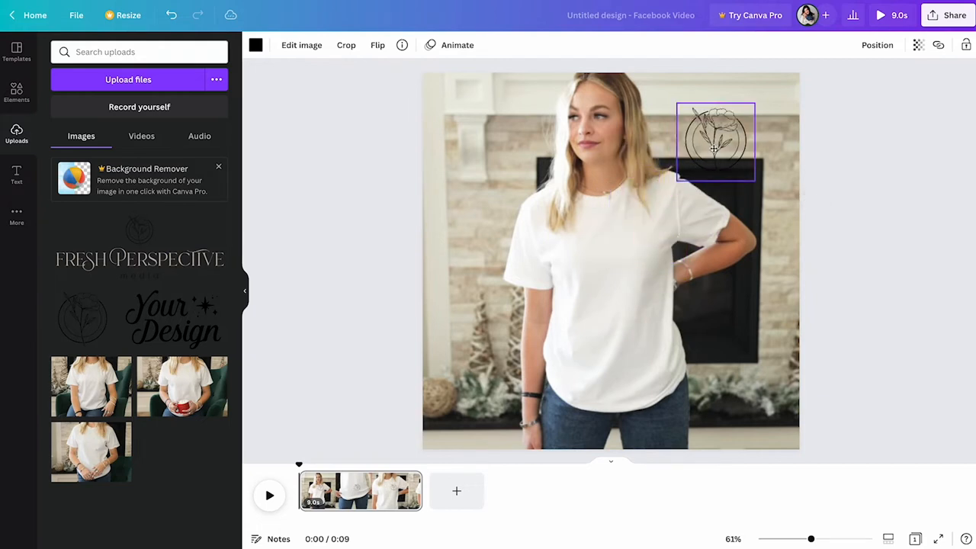
left_click_drag(715, 140, 750, 119)
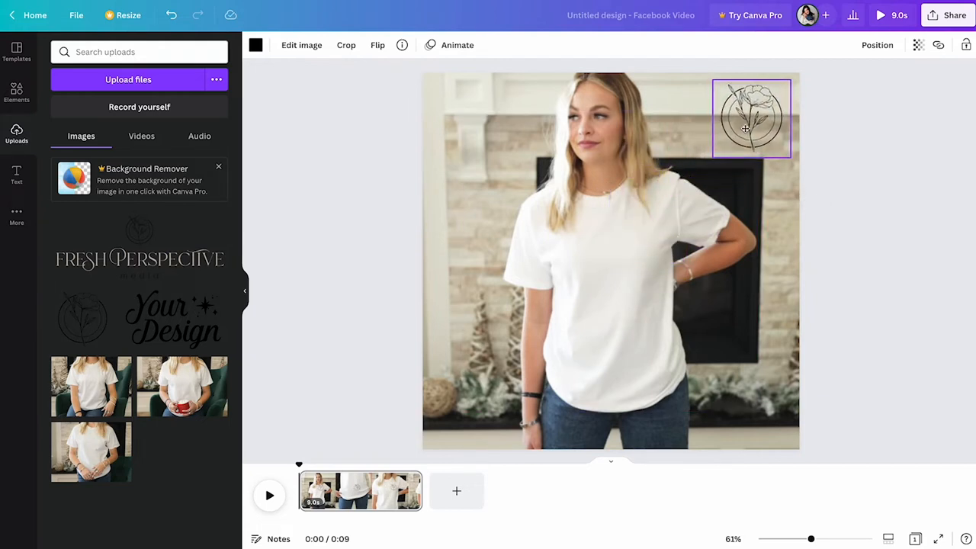
left_click(751, 119)
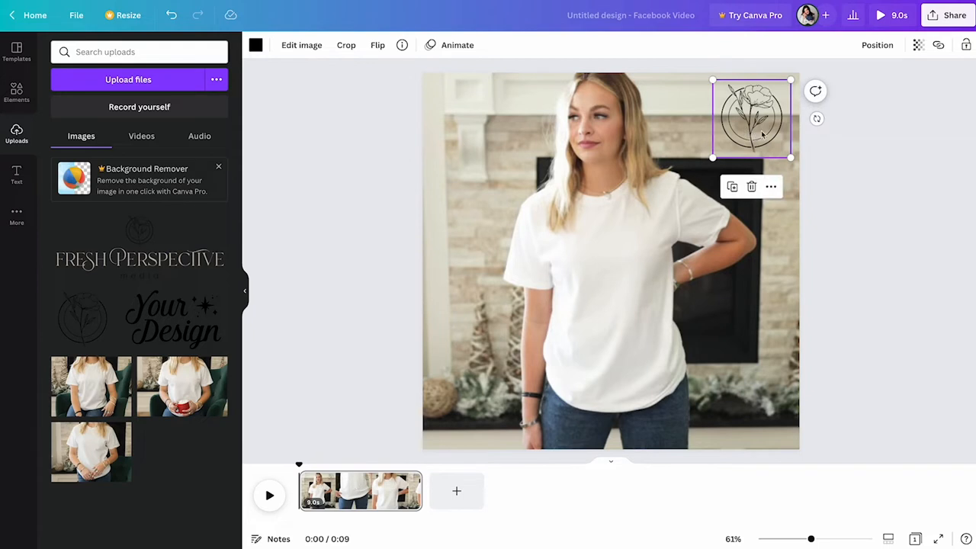
Fade the logo to transparency 30 so it reads as a watermark
left_click(918, 44)
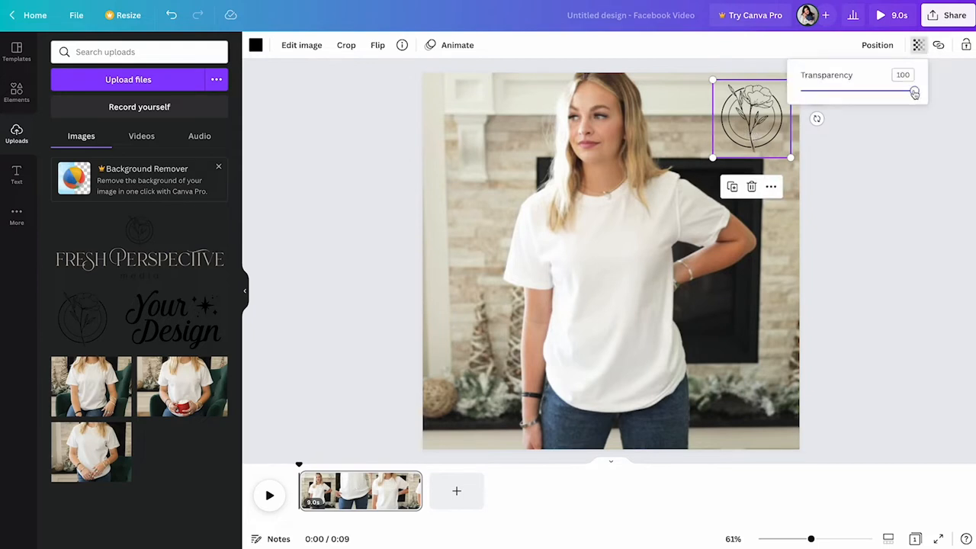
left_click_drag(914, 92, 845, 91)
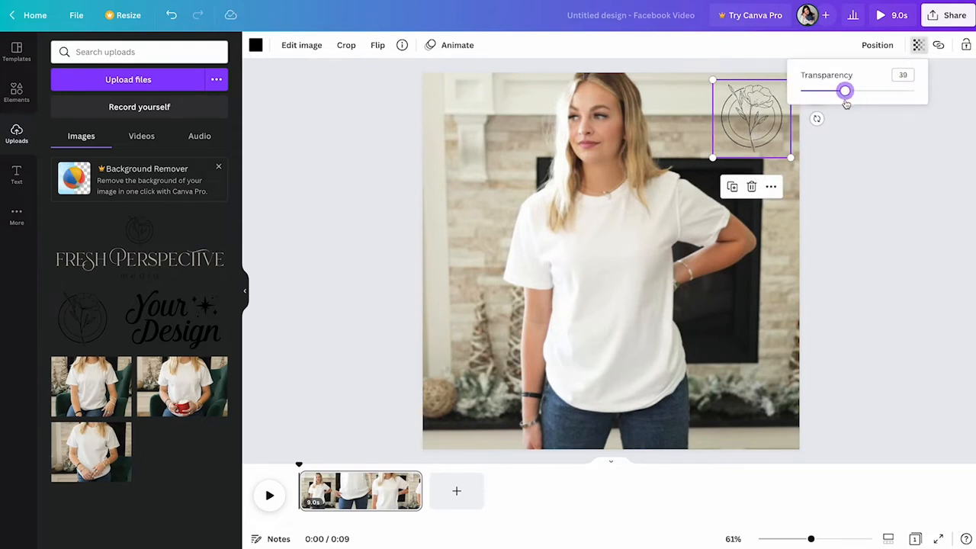
left_click(886, 183)
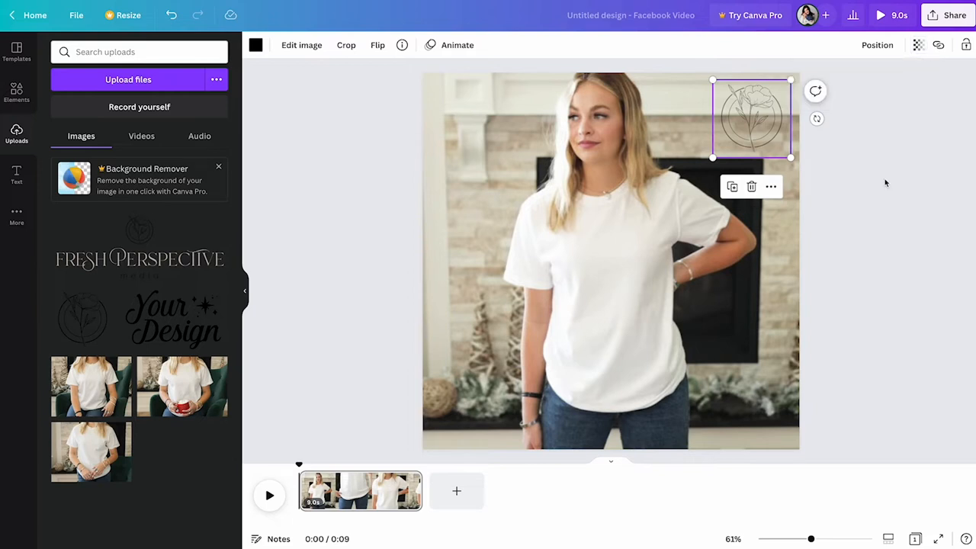
mouse_move(864, 177)
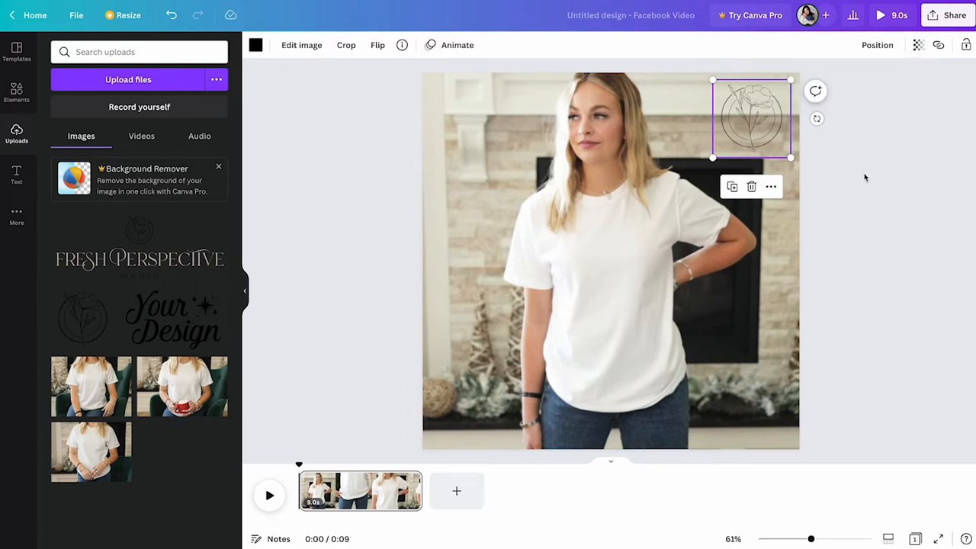
left_click(927, 277)
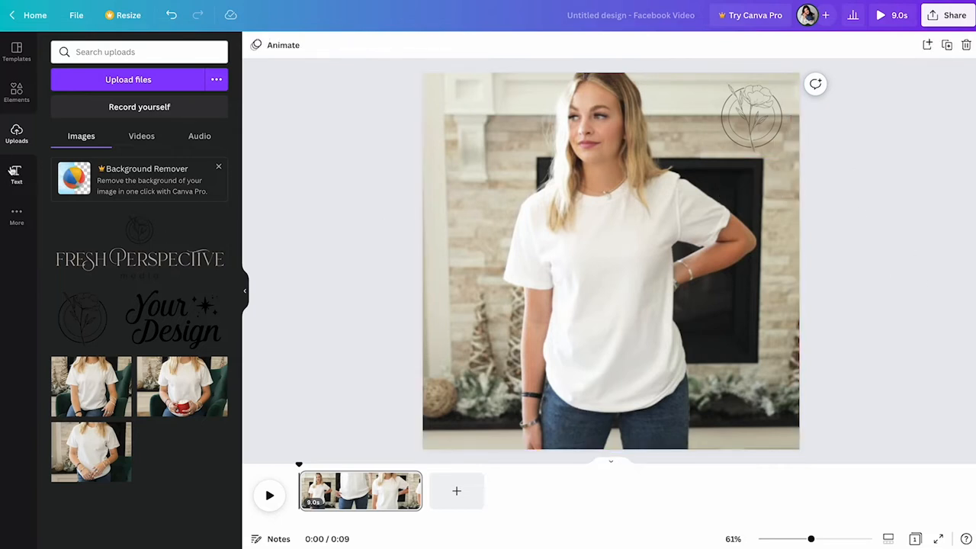
Add a square shape from Elements and stretch it into a wide dark bar along the video's bottom
left_click(15, 91)
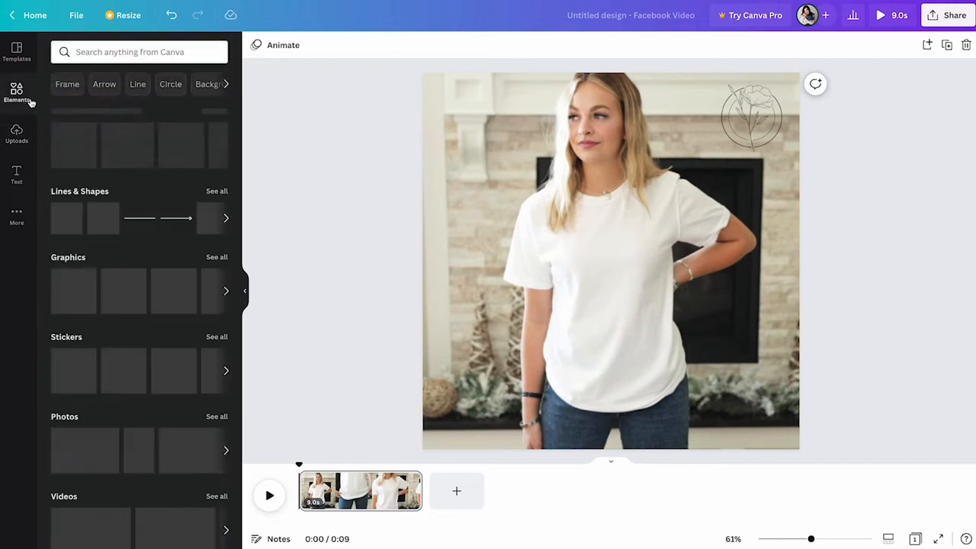
left_click(67, 218)
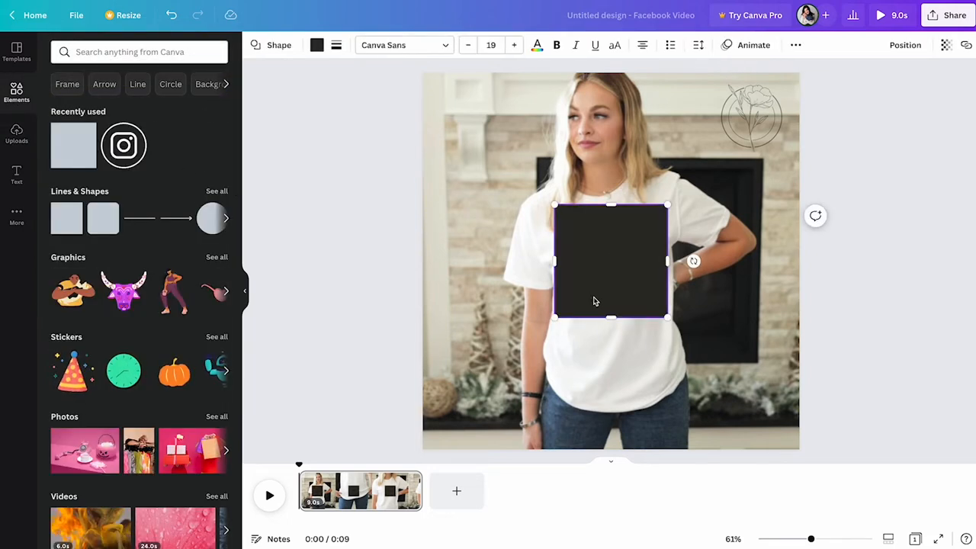
left_click_drag(610, 261, 478, 378)
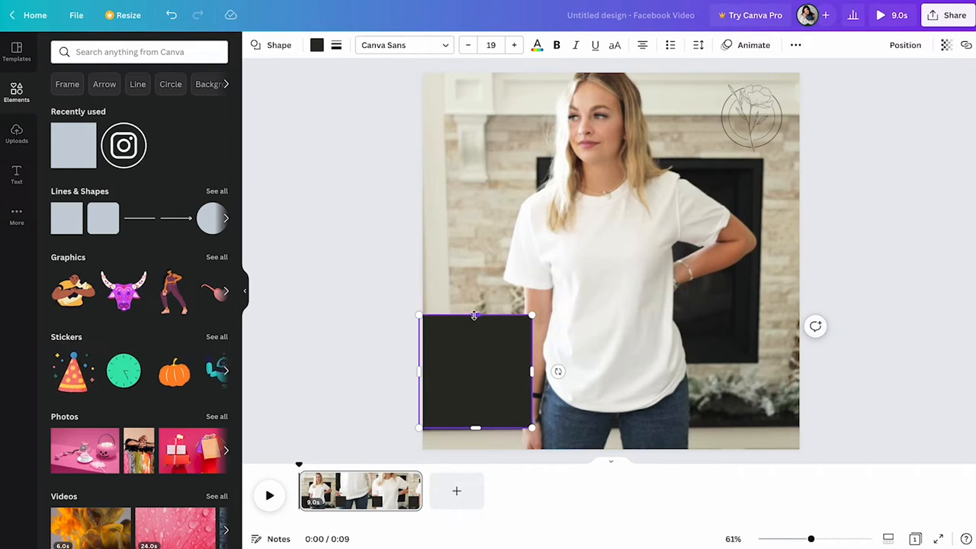
left_click_drag(531, 372, 713, 391)
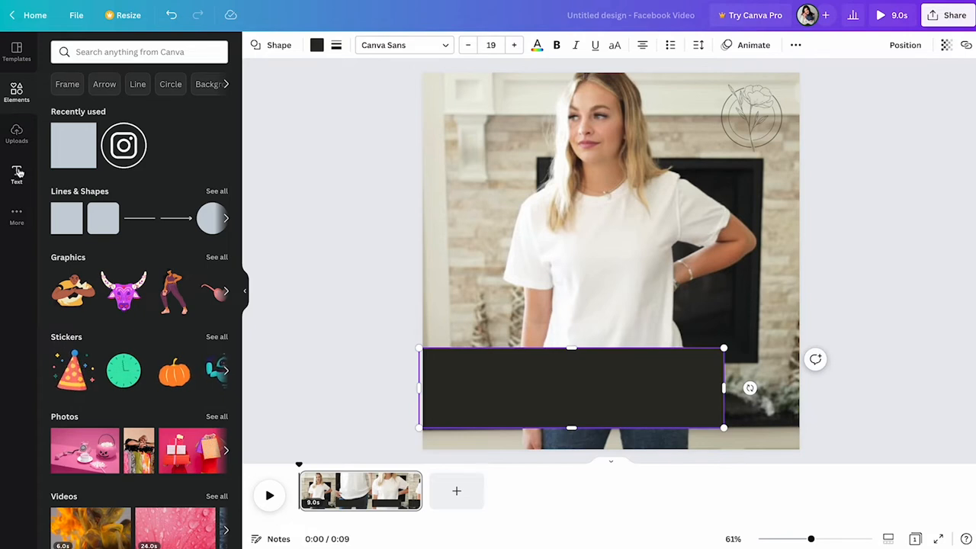
mouse_move(16, 175)
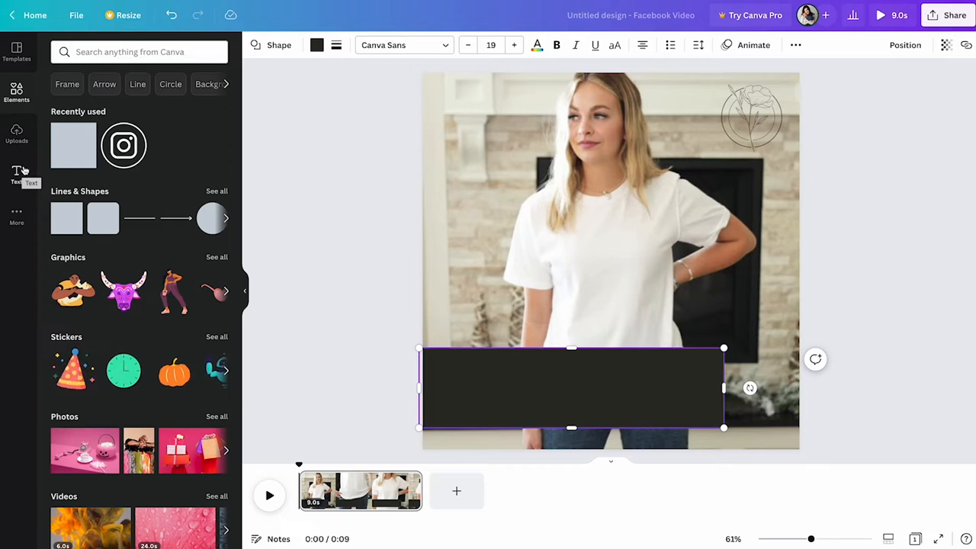
Write the caption 'Fresh Perspective' over 'Quality Ts with professional sublimation' on the bar
left_click(15, 175)
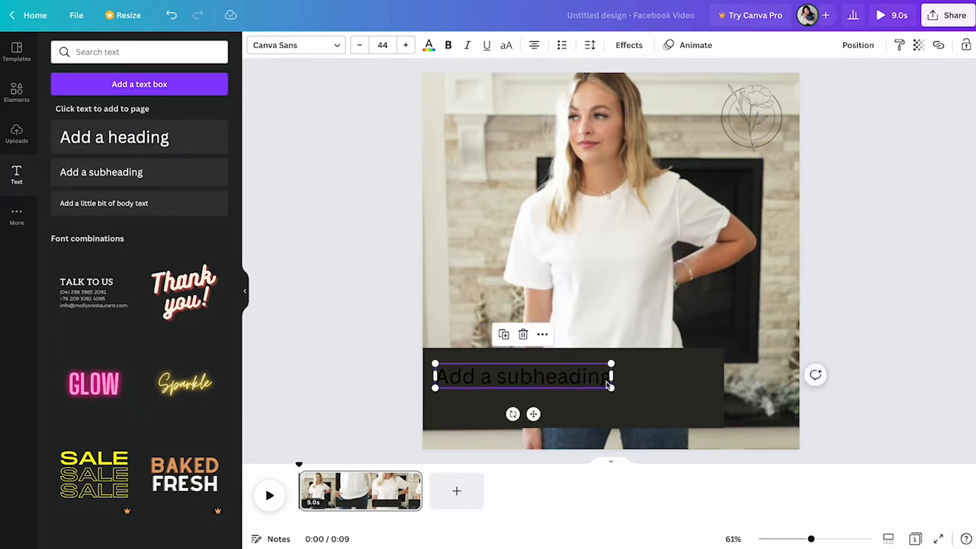
type("Fresh")
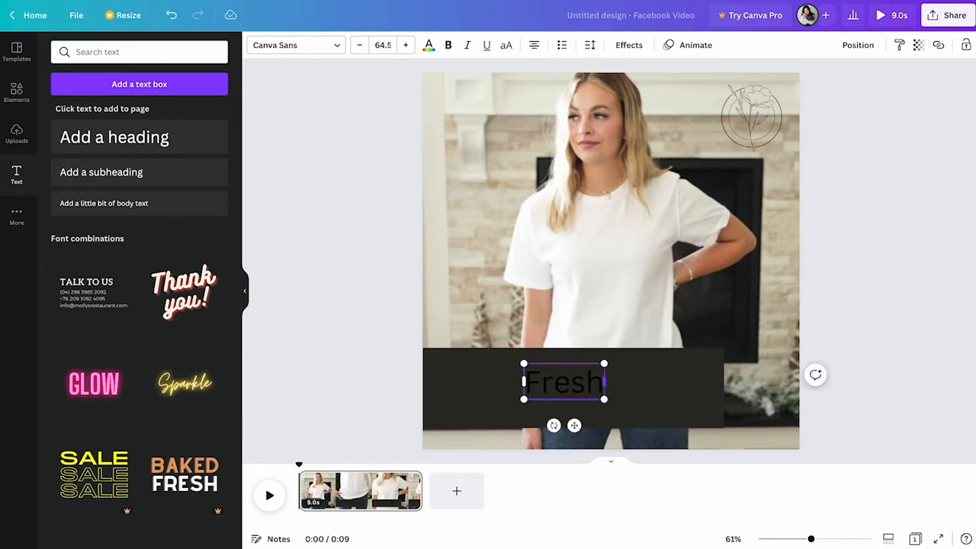
type("Perspective")
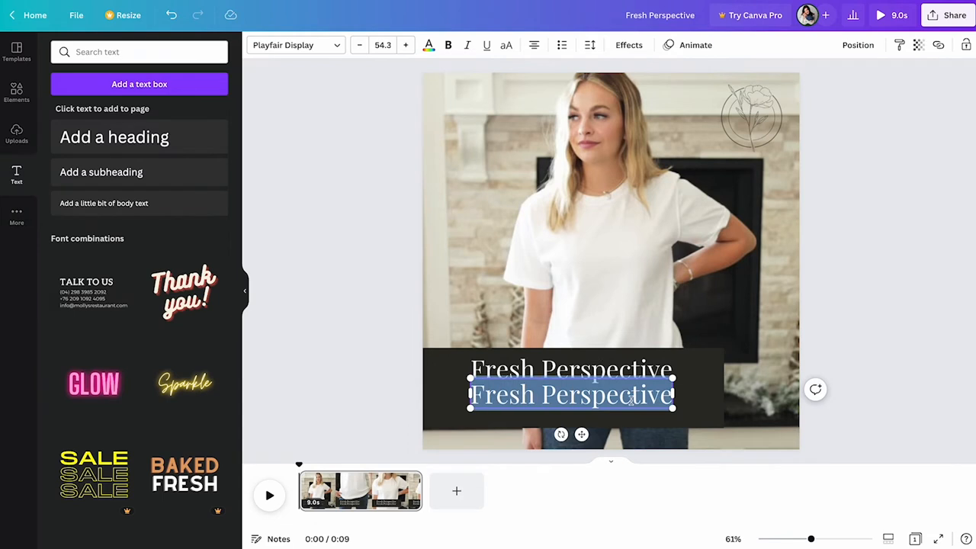
type("Quality Ts")
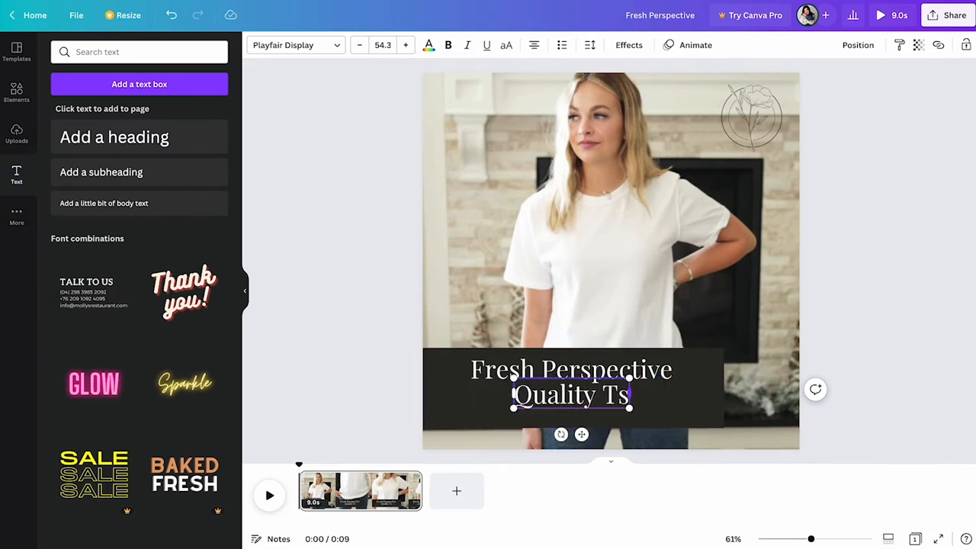
type("with professional subblim")
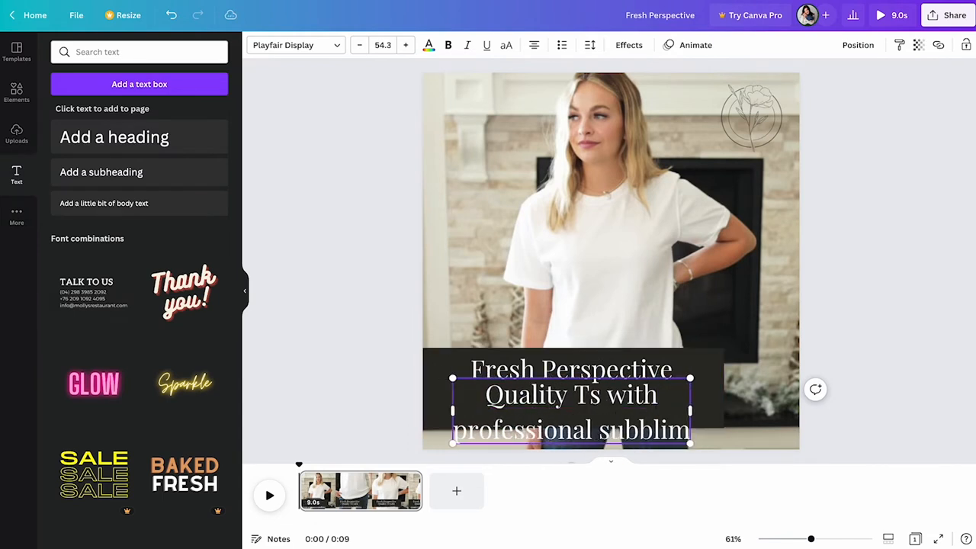
left_click(589, 46)
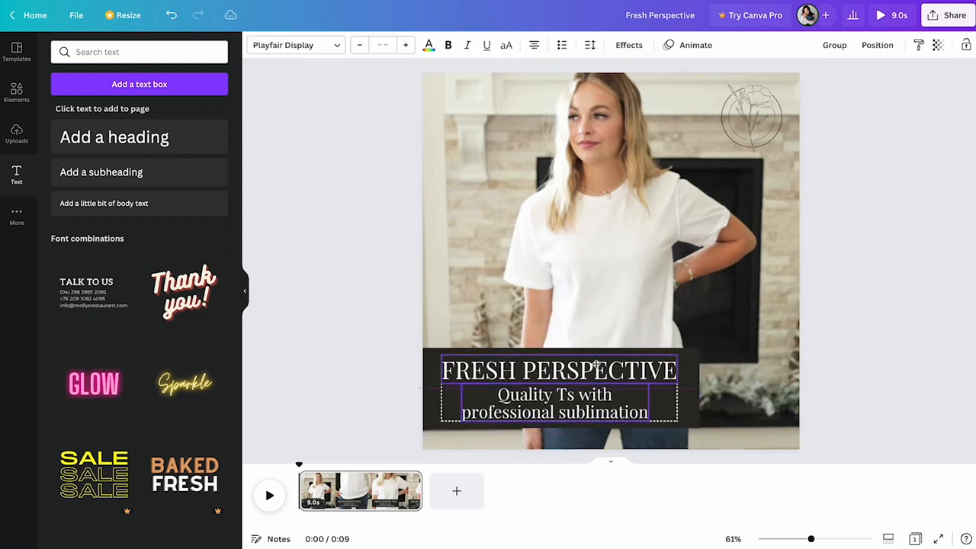
left_click(931, 290)
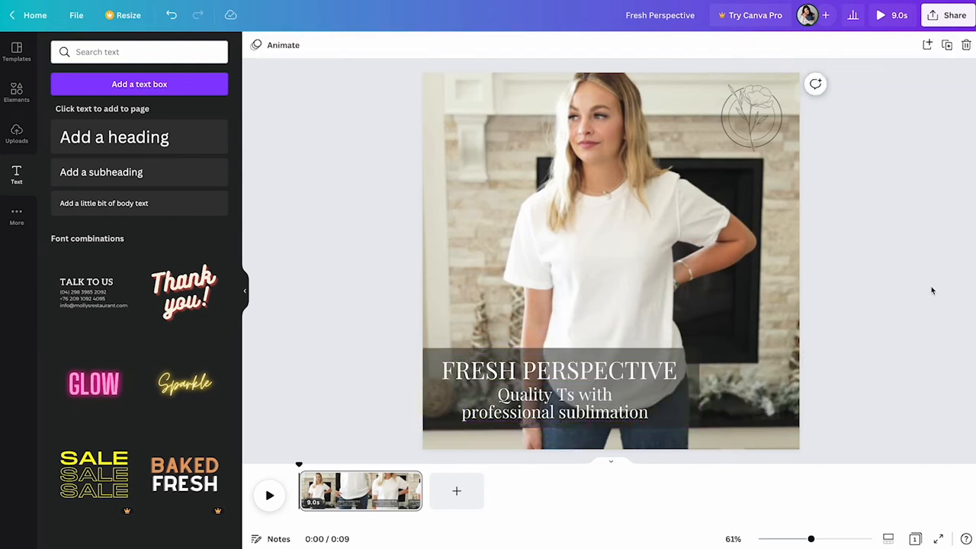
mouse_move(944, 289)
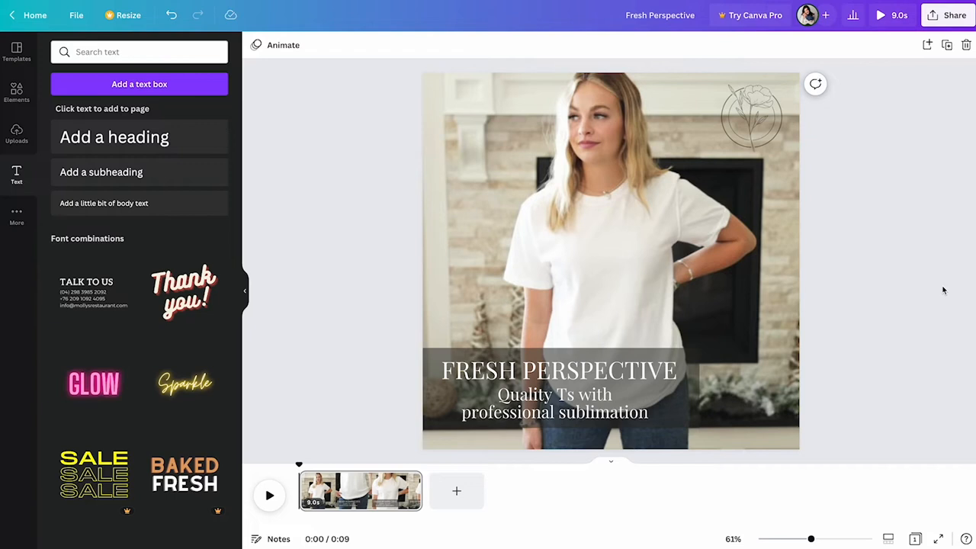
mouse_move(915, 282)
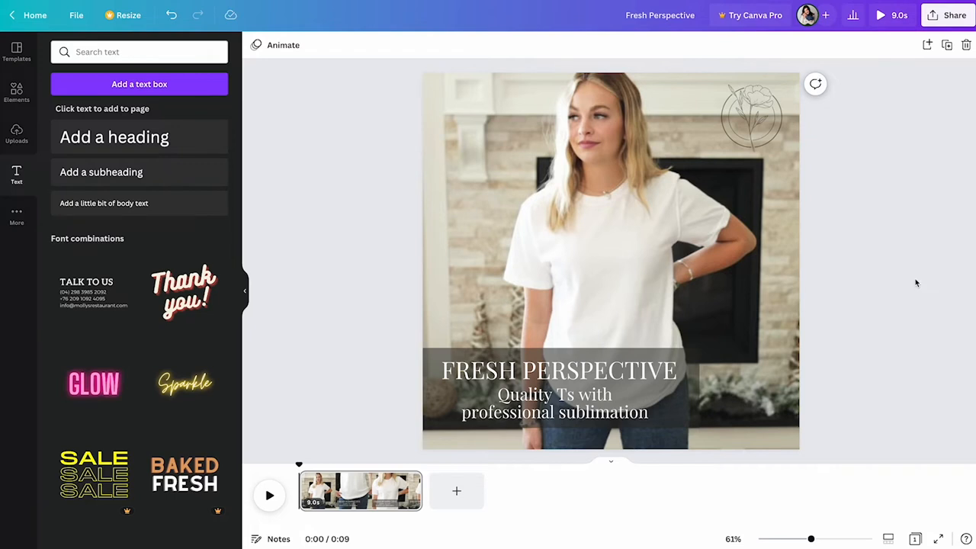
left_click(268, 496)
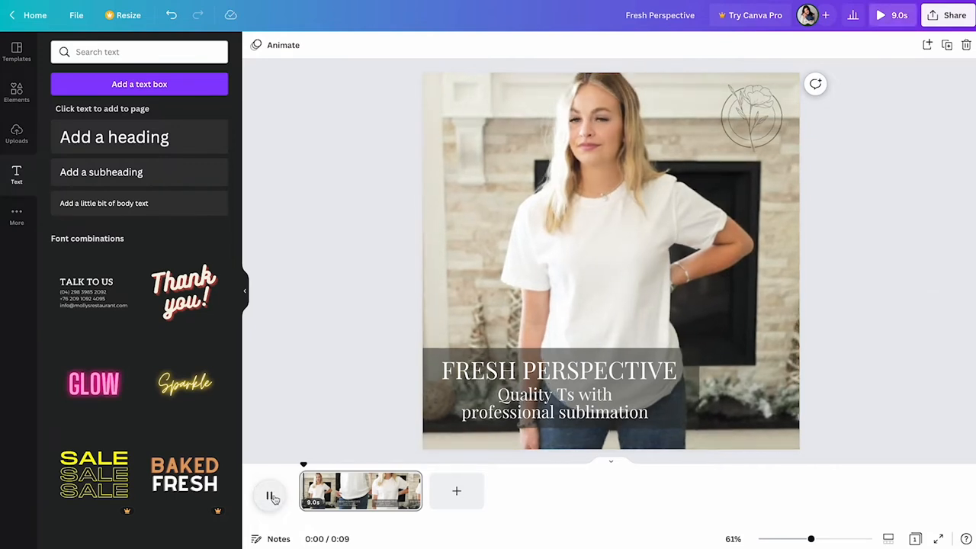
left_click(268, 496)
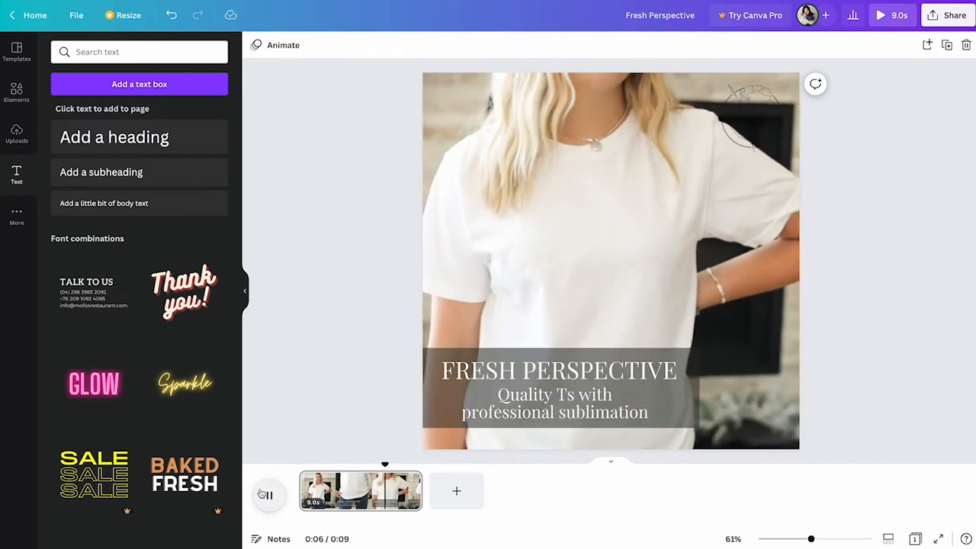
left_click(268, 494)
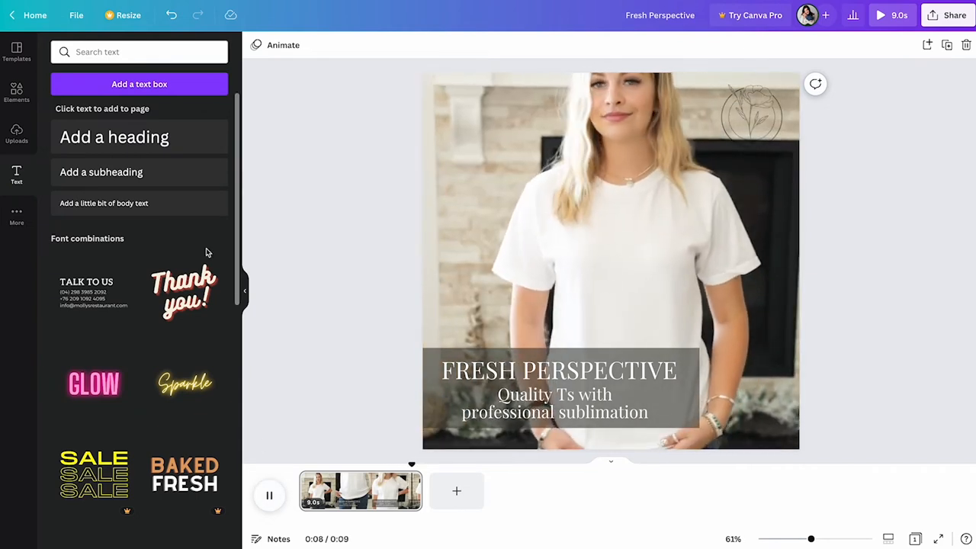
left_click(268, 496)
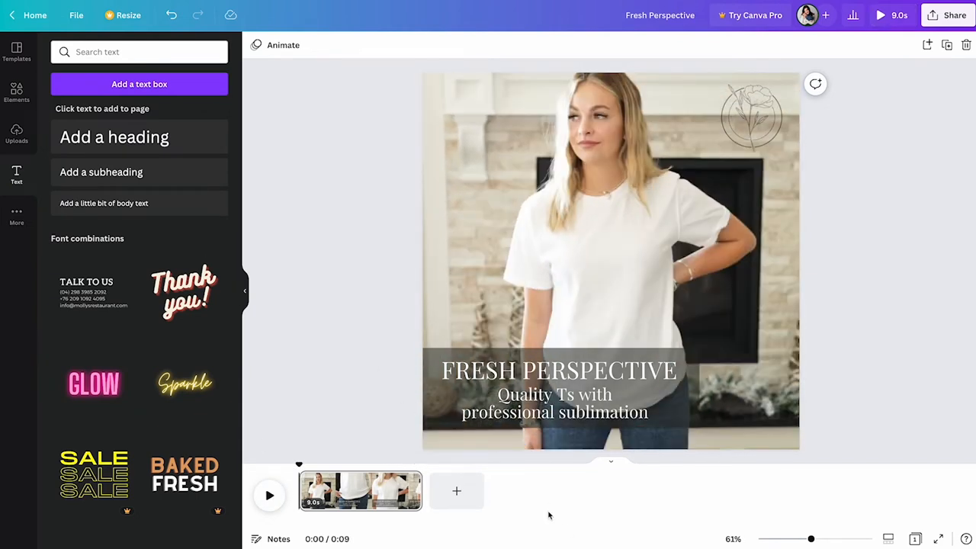
mouse_move(275, 268)
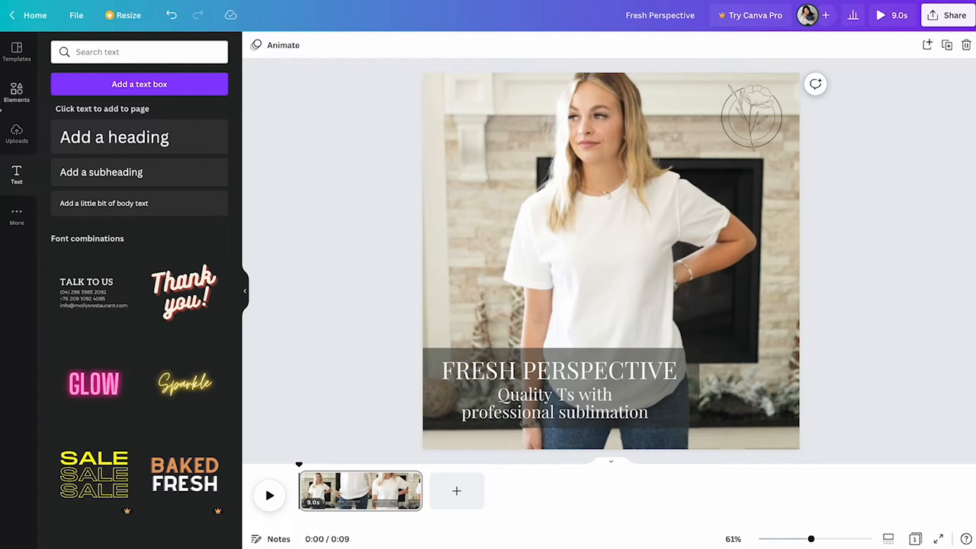
mouse_move(16, 134)
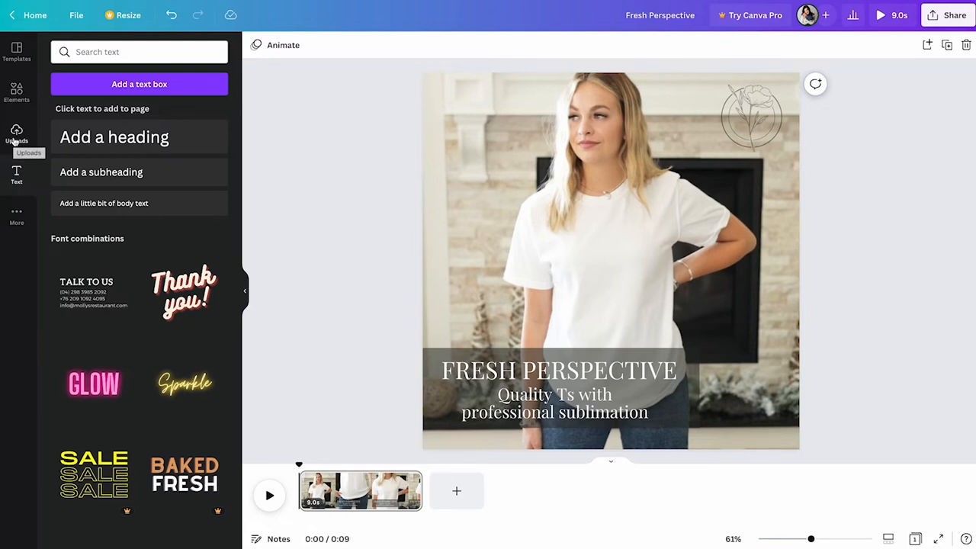
Add a new page after the clip and fill it with the white-tee photo
left_click(16, 134)
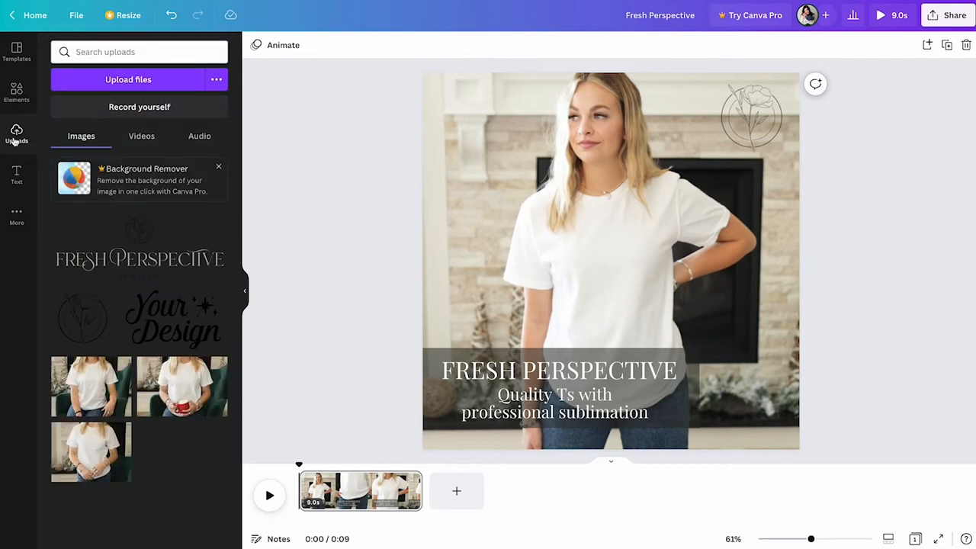
mouse_move(64, 445)
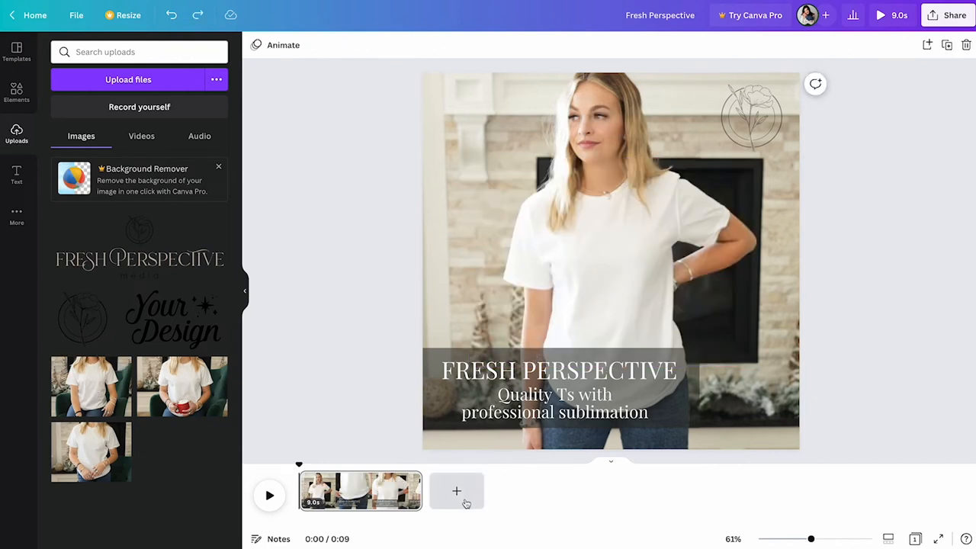
left_click(457, 491)
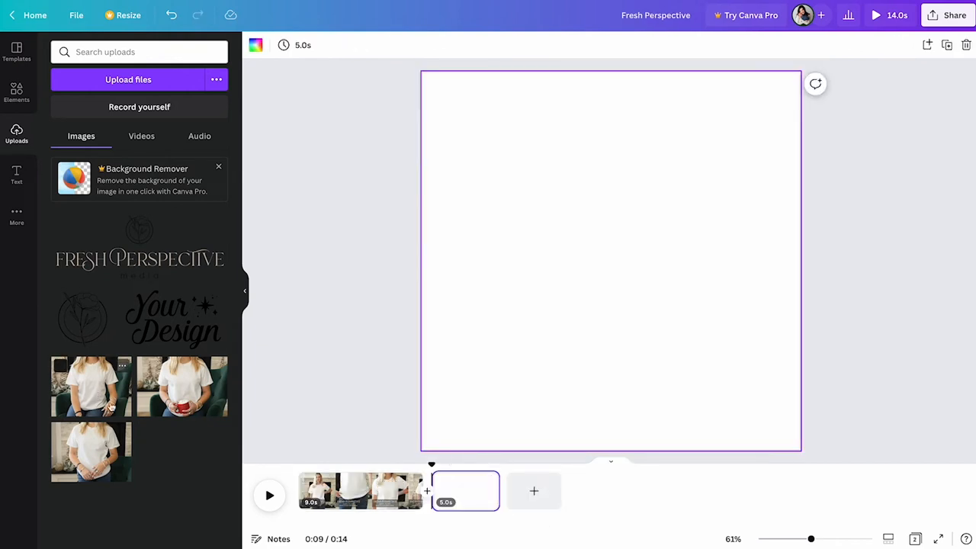
left_click_drag(92, 387, 402, 207)
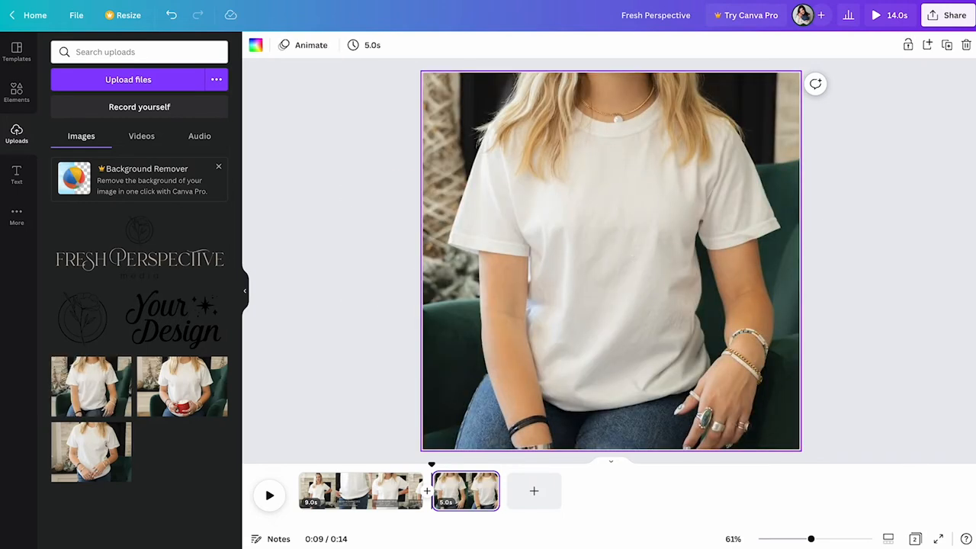
mouse_move(180, 336)
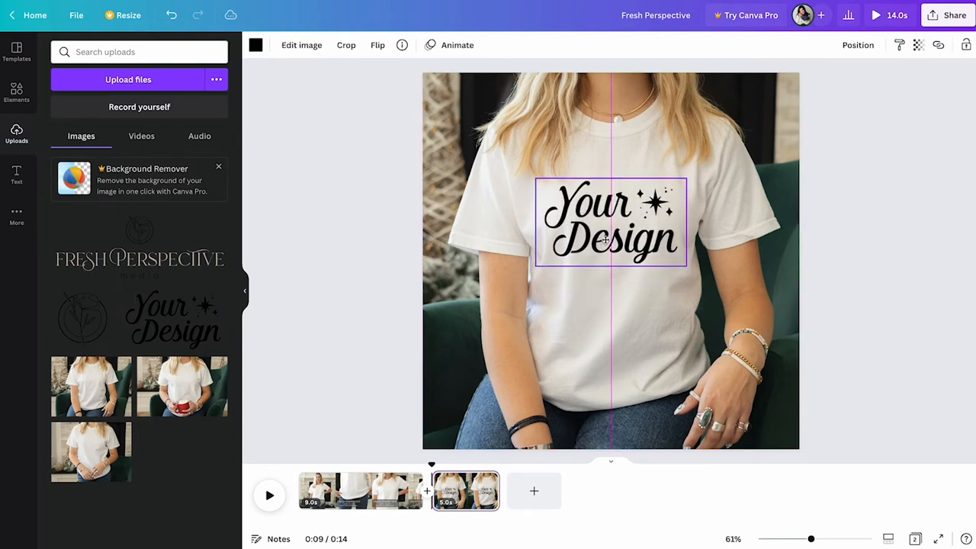
Put a slightly see-through Your Design graphic on the shirt chest and set the slide to 1.7 seconds
left_click(609, 221)
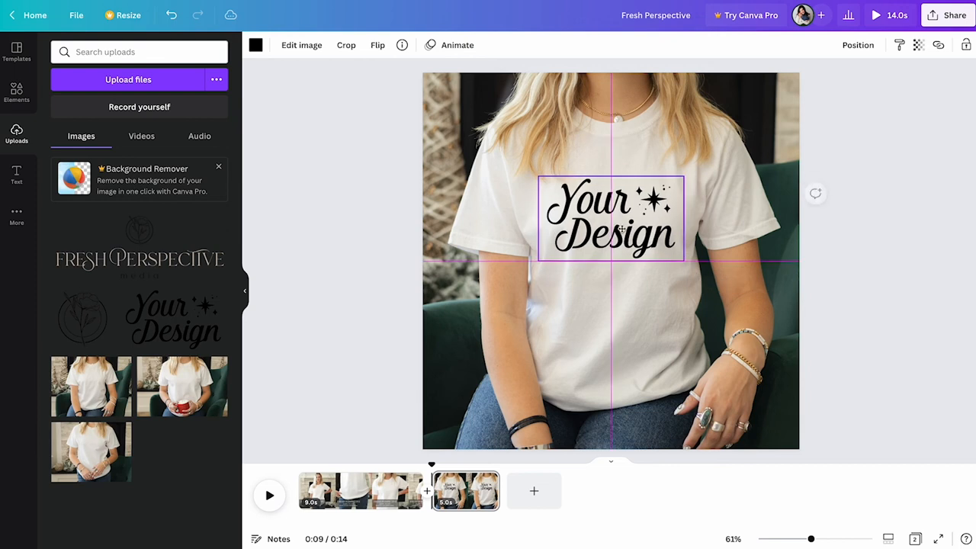
left_click(899, 44)
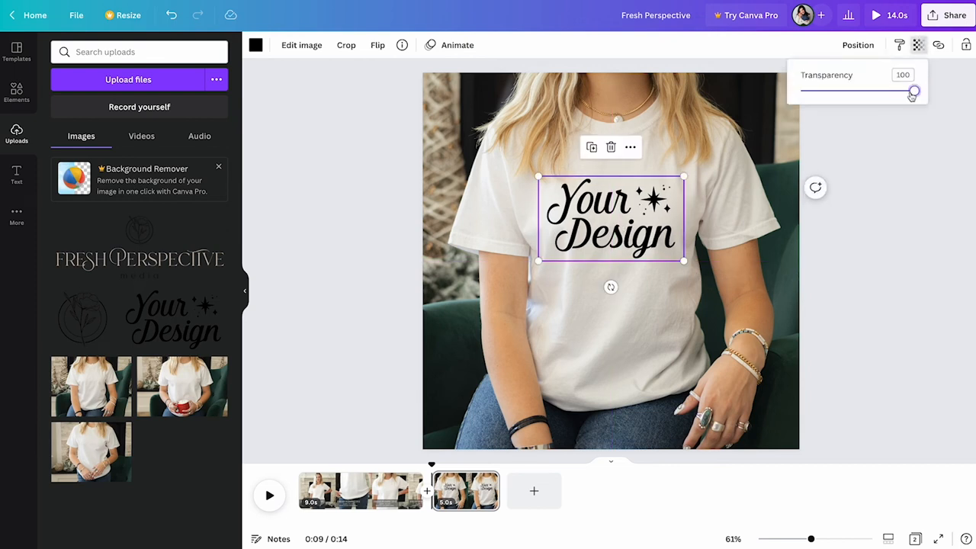
left_click_drag(912, 92, 882, 91)
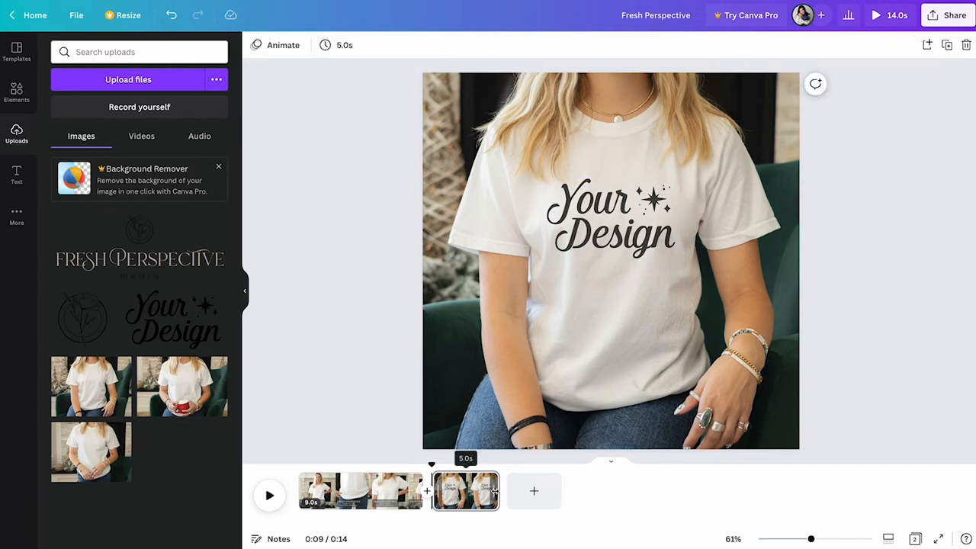
left_click(610, 260)
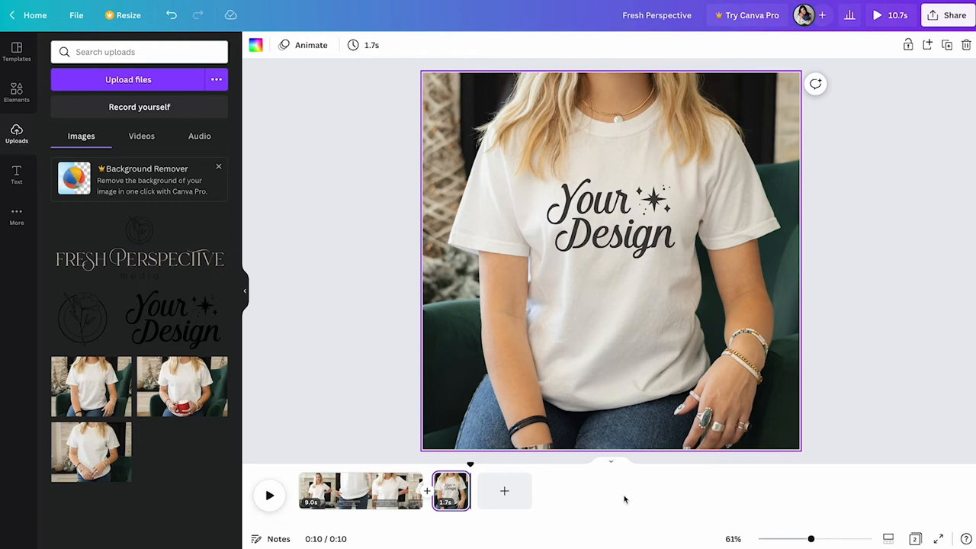
mouse_move(359, 490)
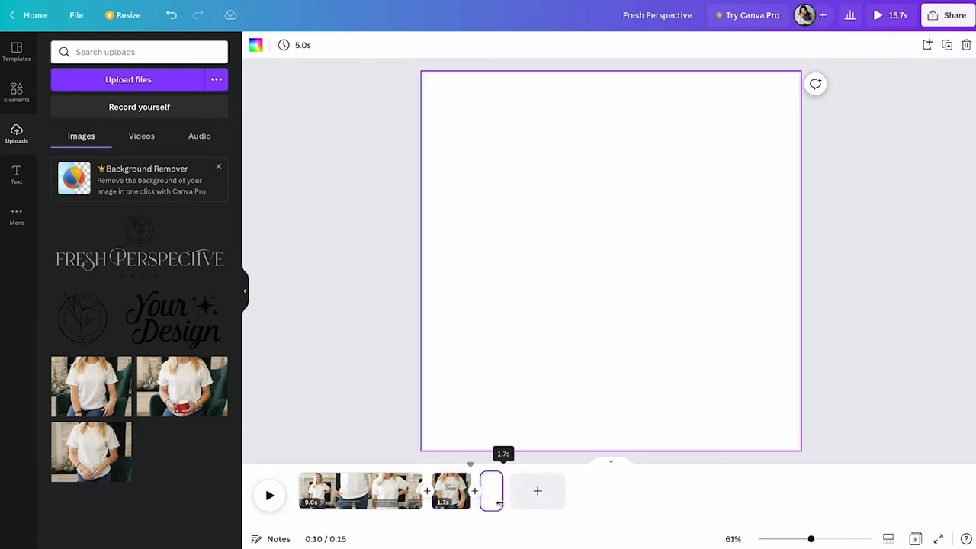
Shorten the new blank page to 1.7 seconds and browse into FRESH PERSPECTIVE / ETSY LISTINGS to upload the green tee photo
left_click(491, 491)
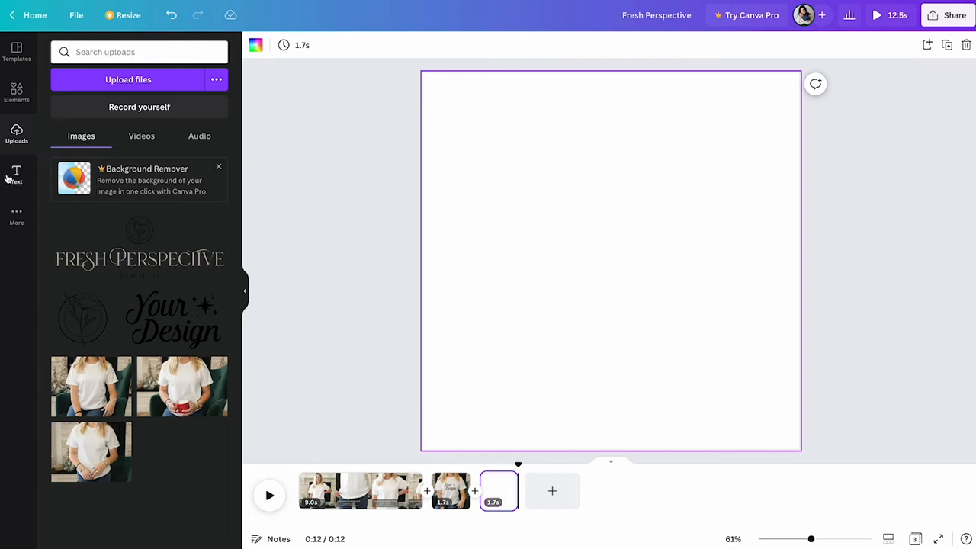
mouse_move(147, 513)
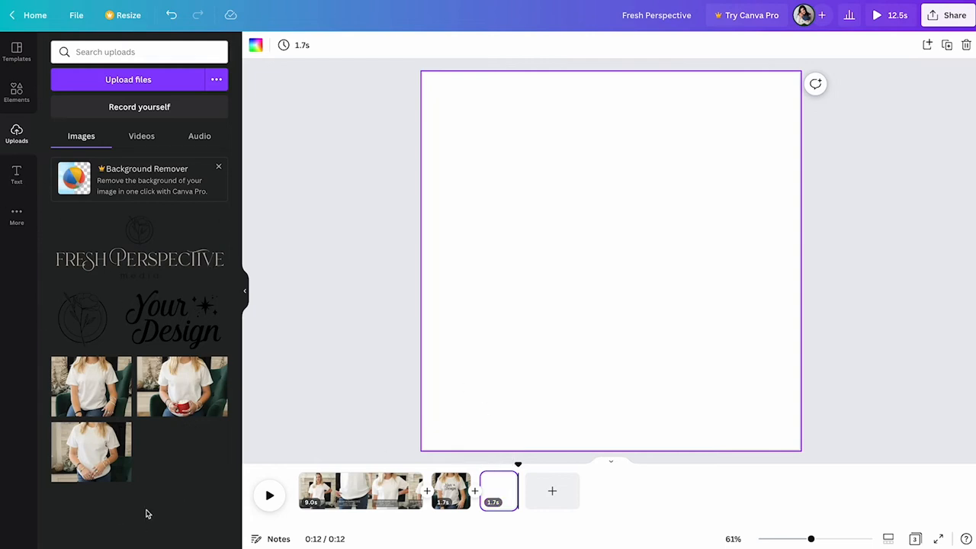
mouse_move(92, 451)
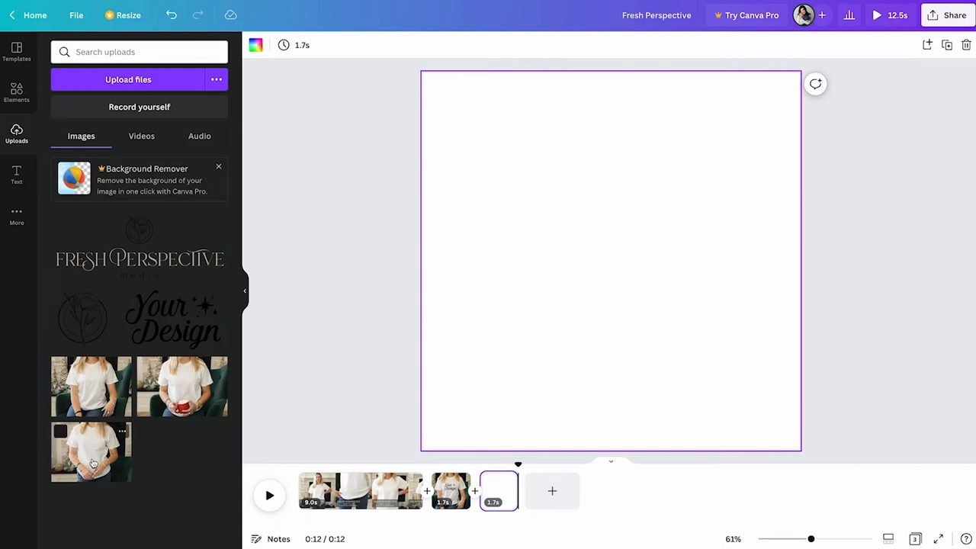
mouse_move(190, 488)
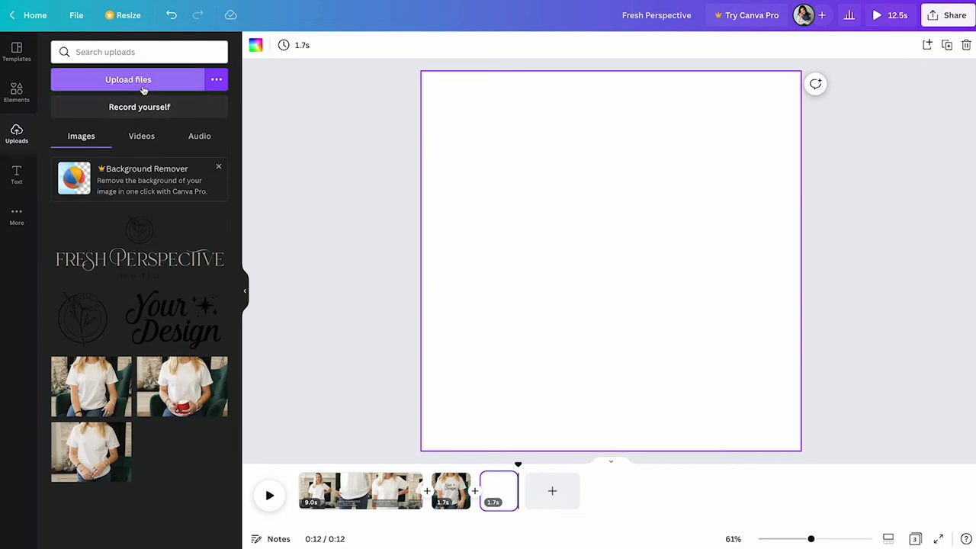
left_click(128, 79)
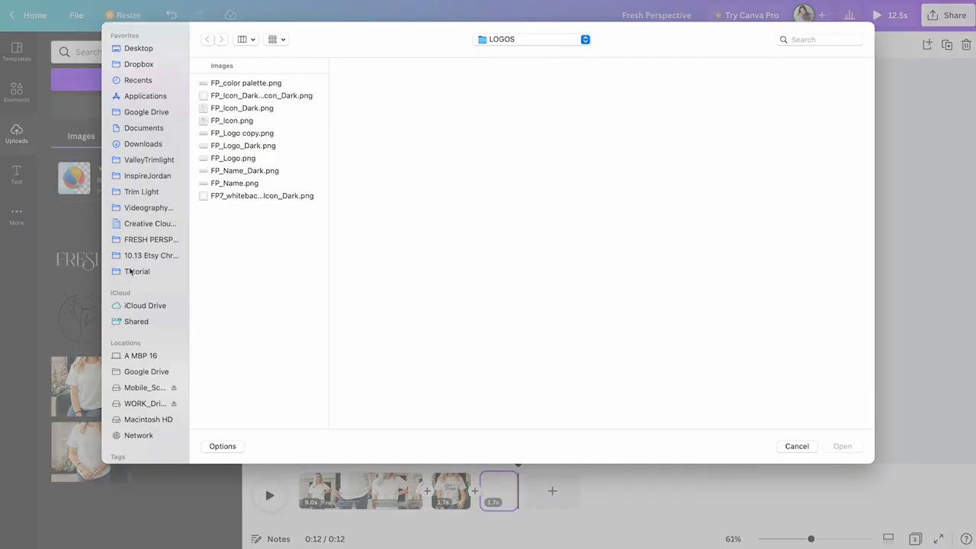
left_click(151, 240)
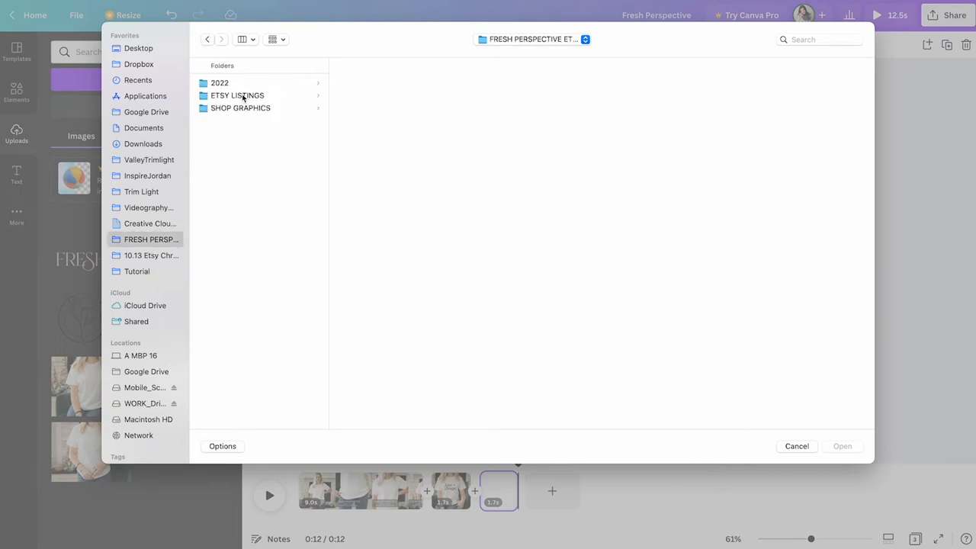
left_click(137, 272)
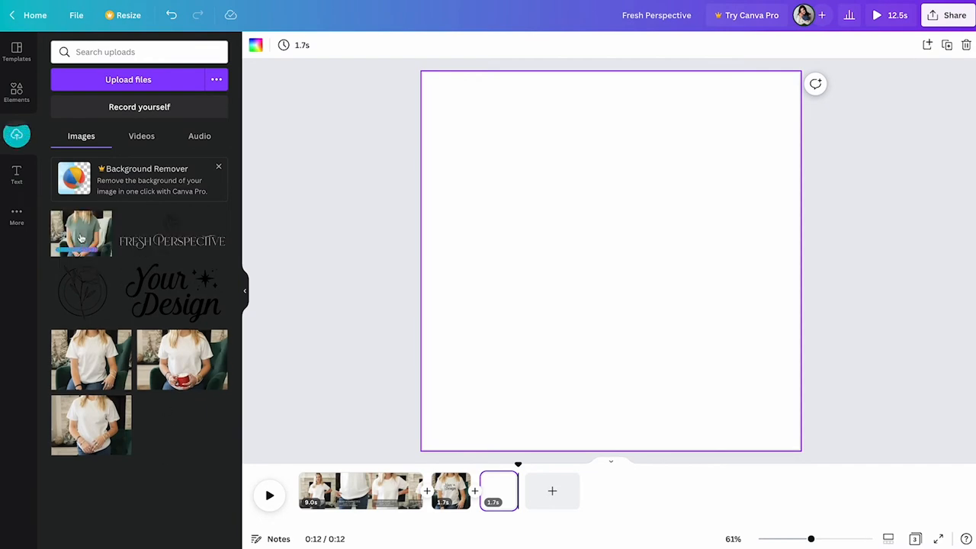
Fill the blank slide with the green tee photo and add another slide after it
left_click(81, 233)
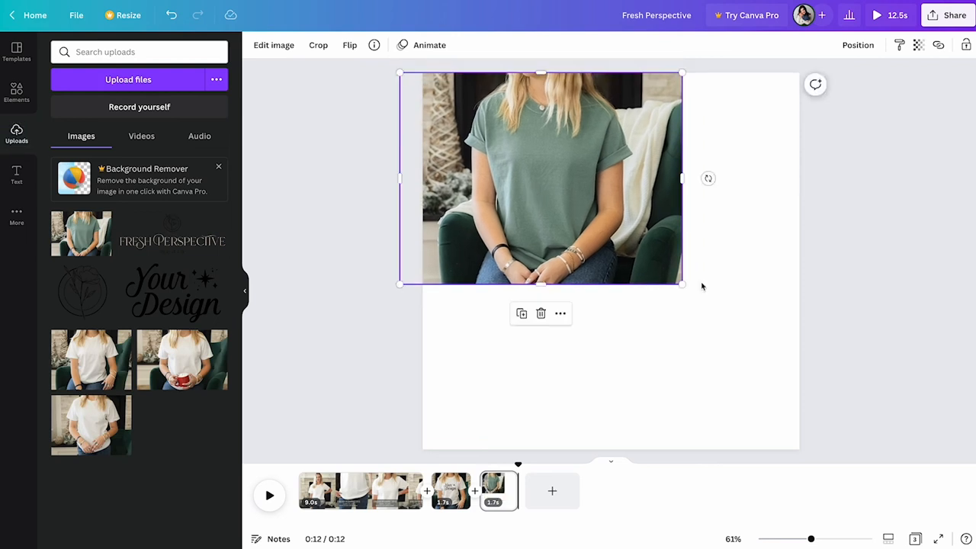
left_click_drag(680, 285, 902, 448)
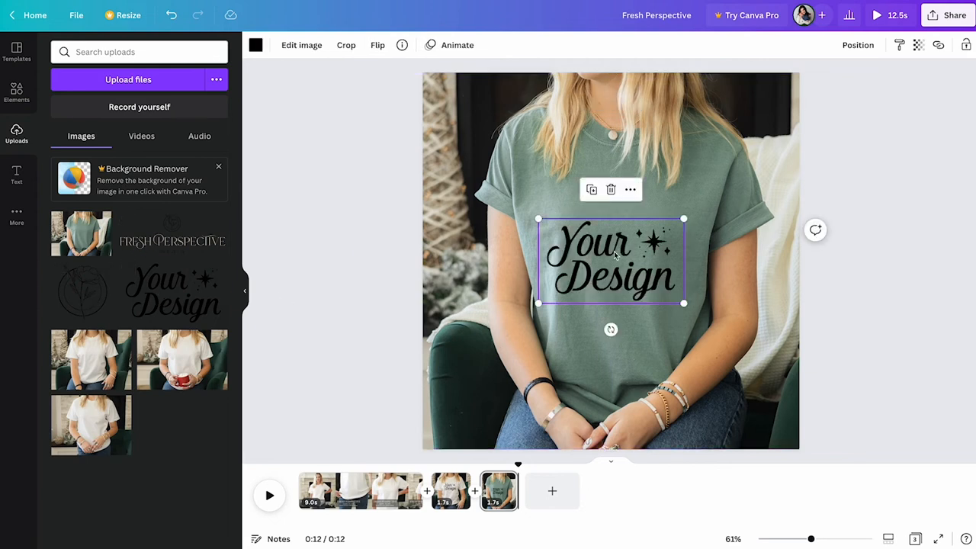
left_click(900, 45)
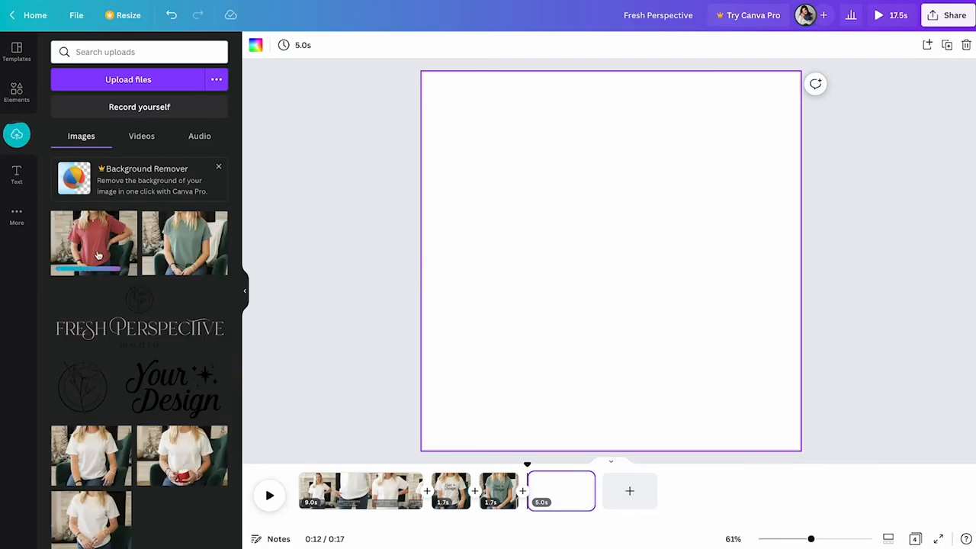
Place the red tee photo with a white Your Design graphic and set that slide to 1.7 seconds
left_click(94, 242)
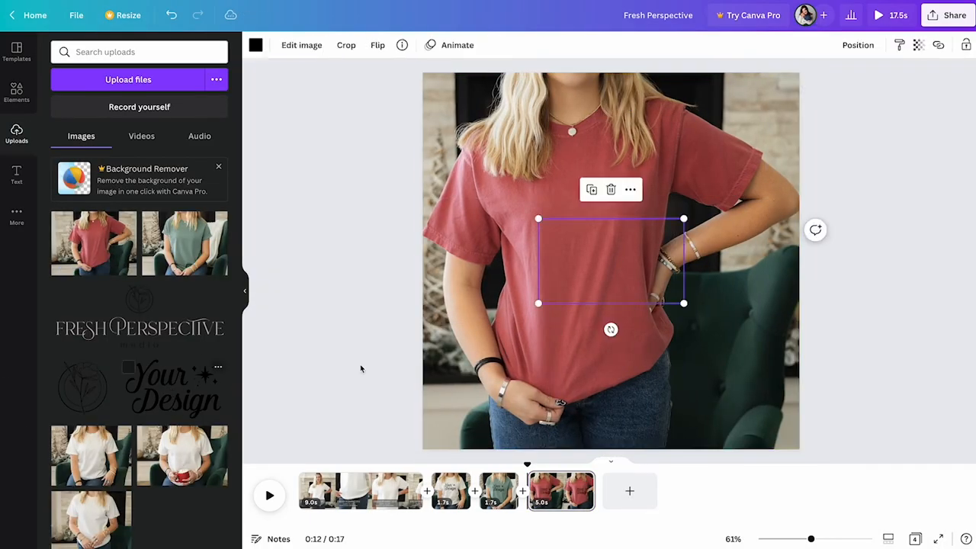
left_click(256, 44)
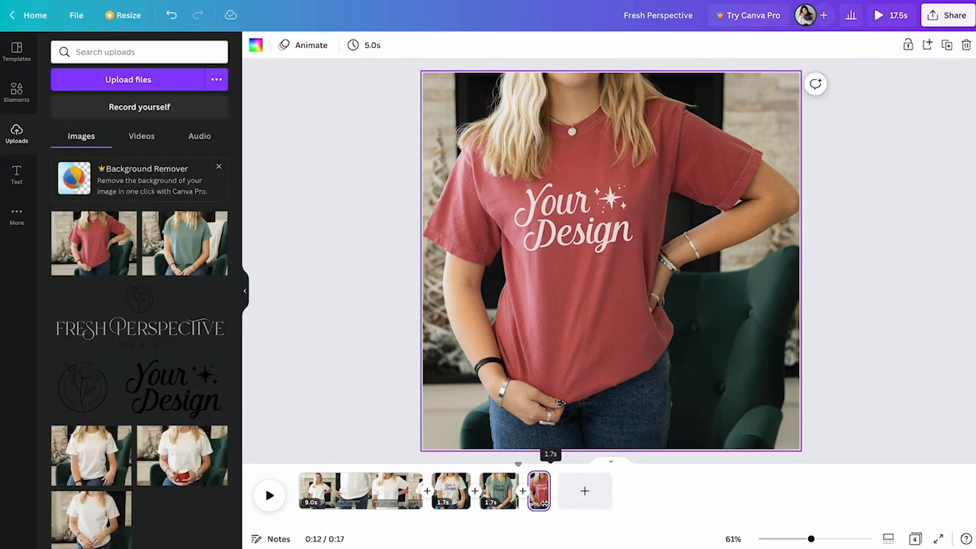
left_click(785, 170)
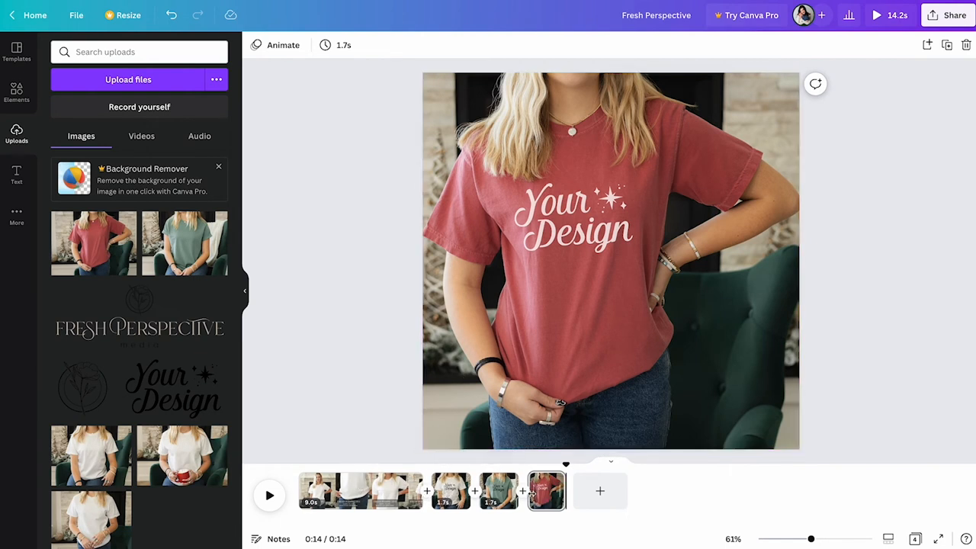
Preview the video so far, then close the preview
left_click(875, 15)
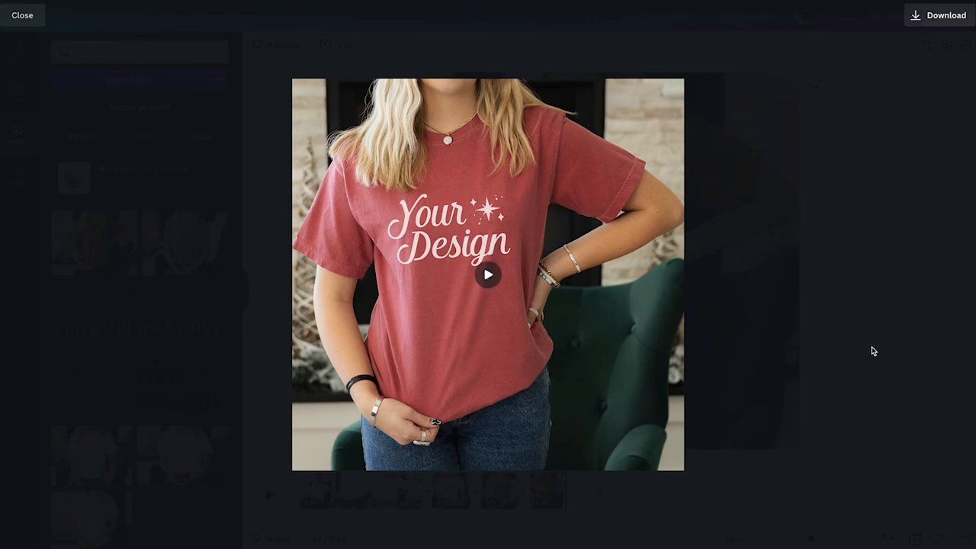
left_click(21, 15)
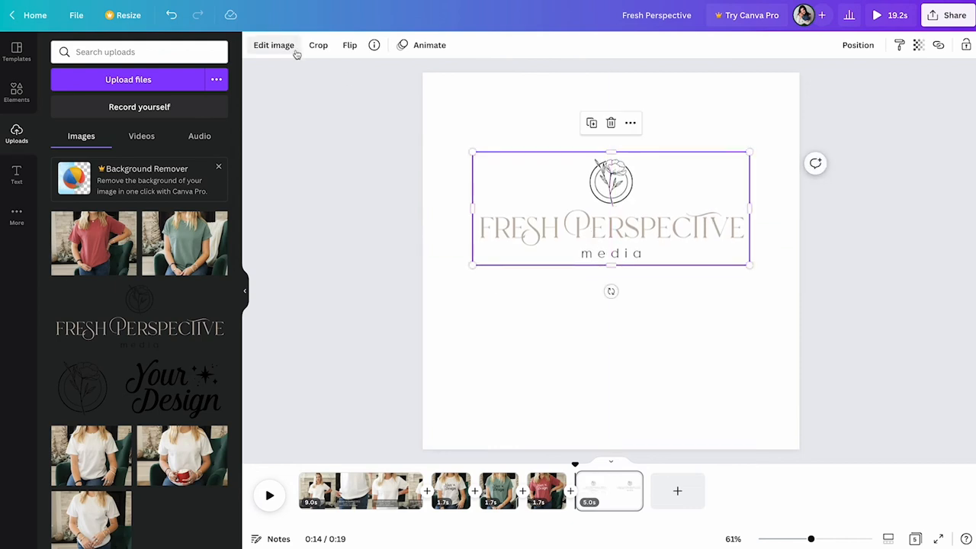
Add a subheading text box beneath the Fresh Perspective logo on the closing slide
left_click(323, 119)
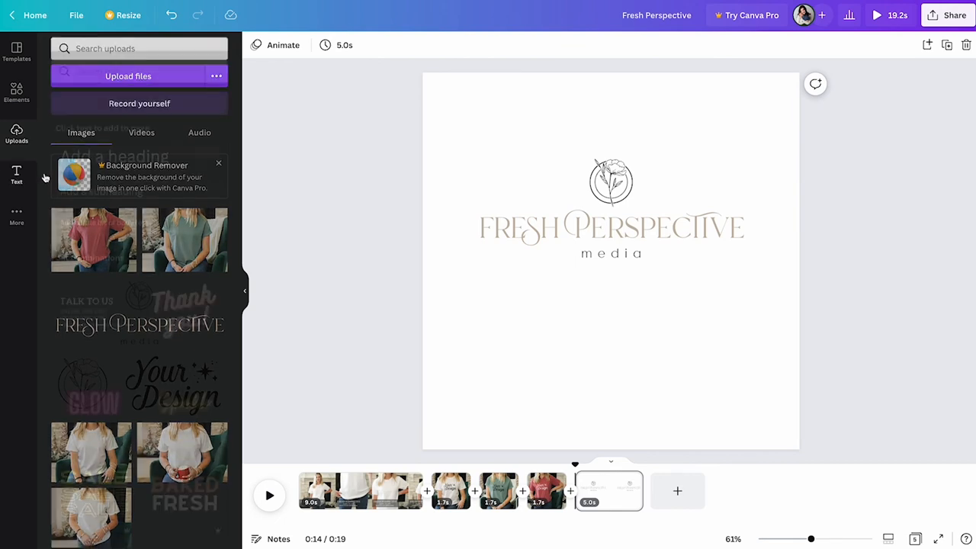
left_click(15, 174)
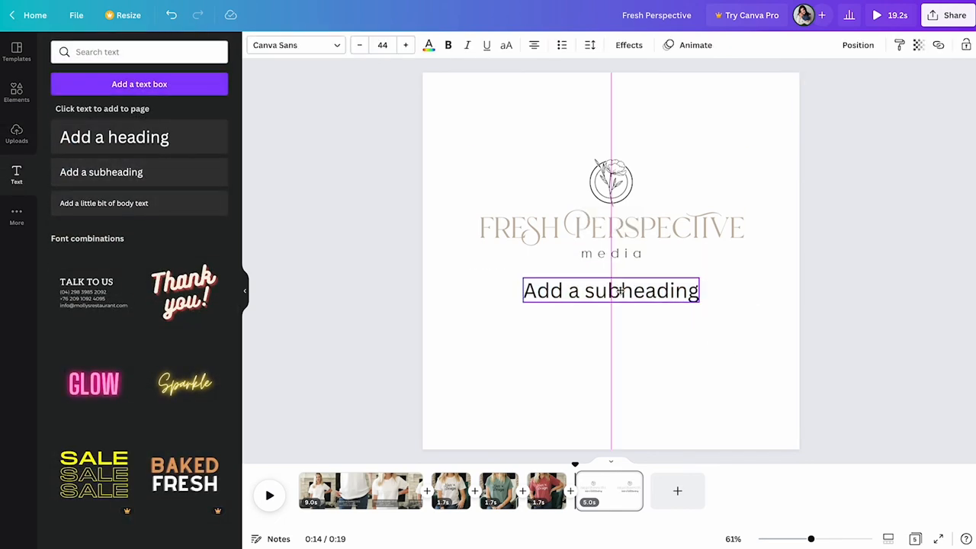
left_click(610, 290)
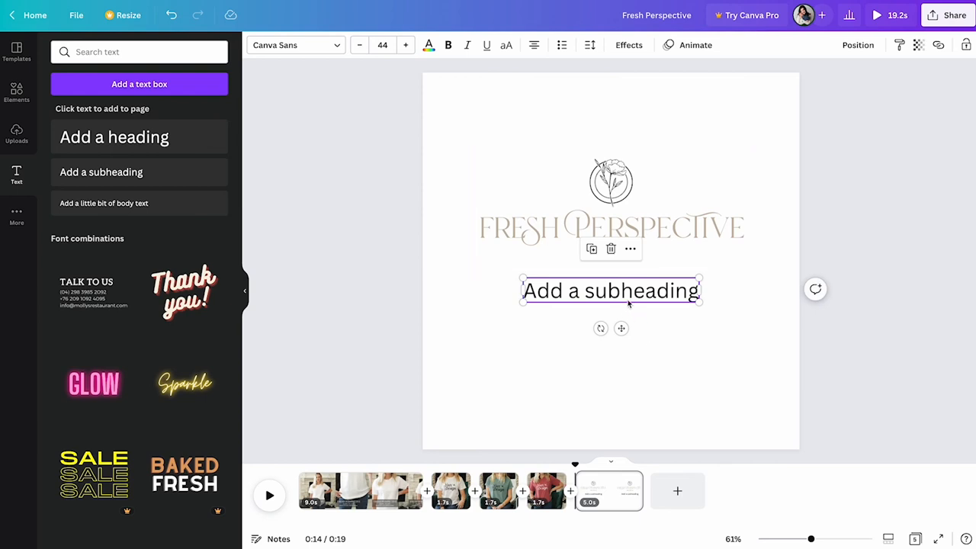
mouse_move(628, 302)
type("@")
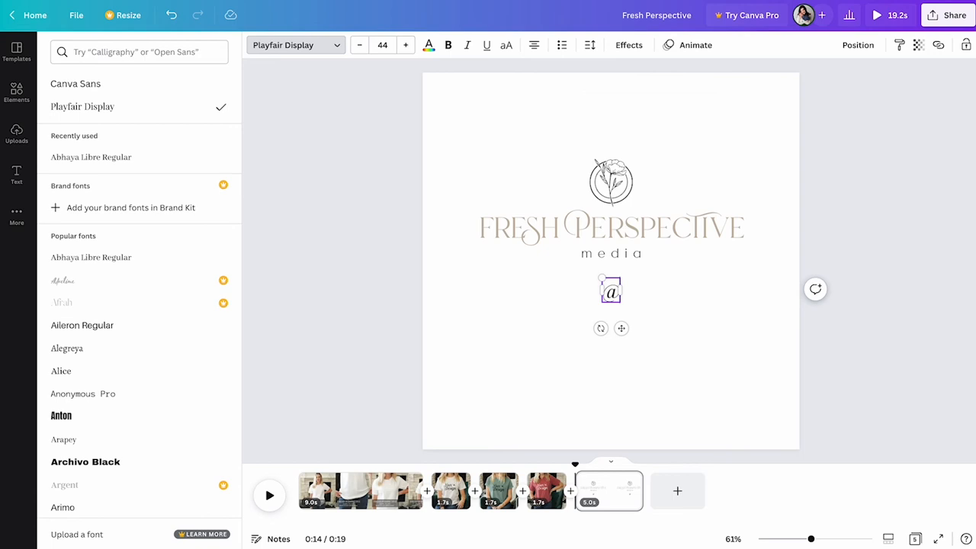
type("freshperspective.media")
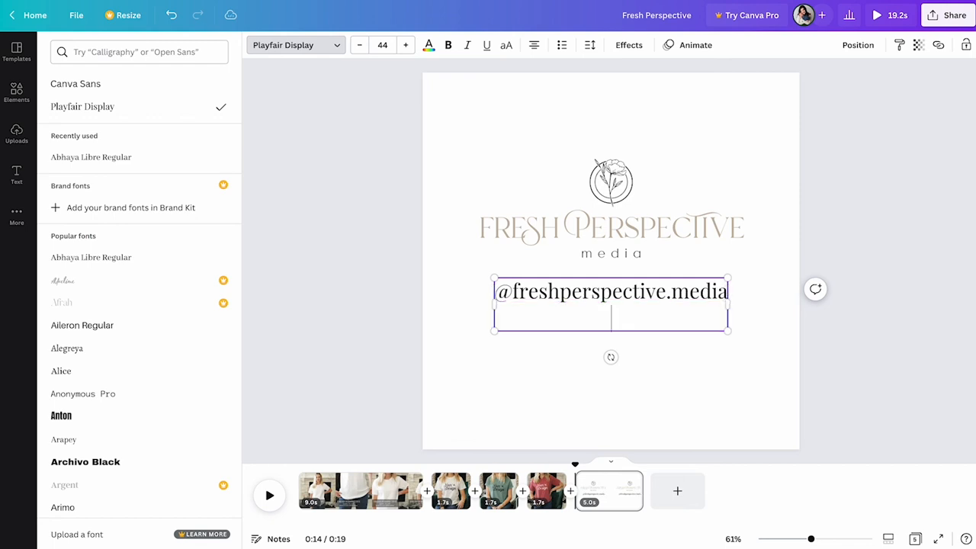
type("www.f")
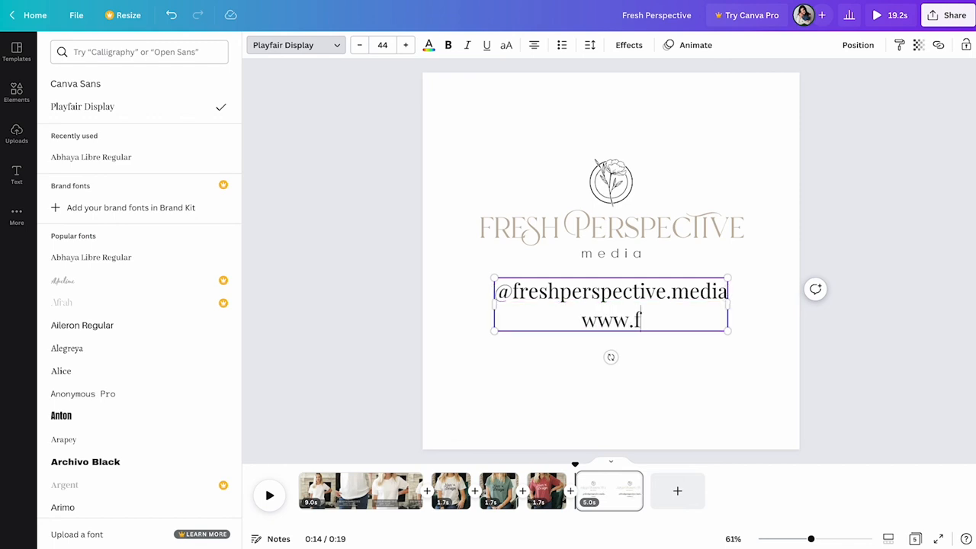
type("reshperspe")
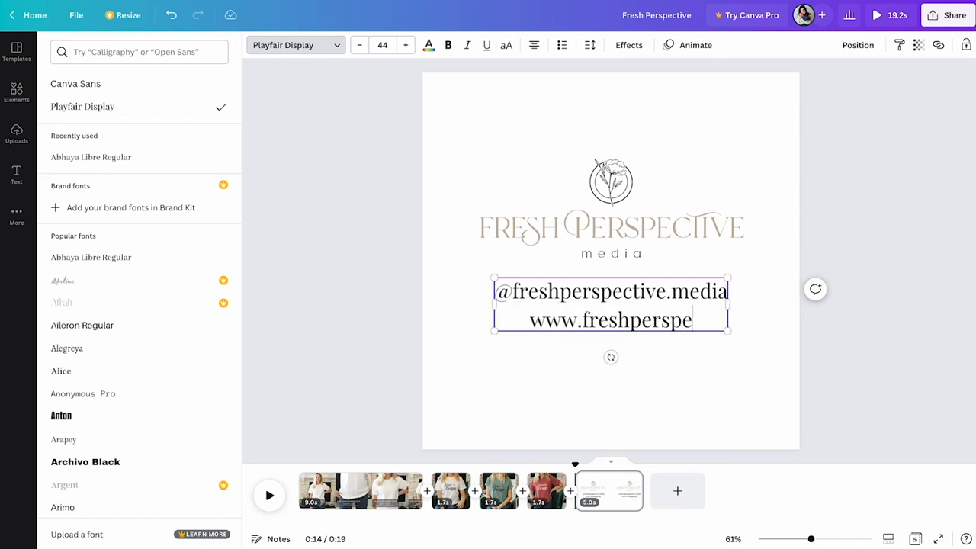
type("ctivee")
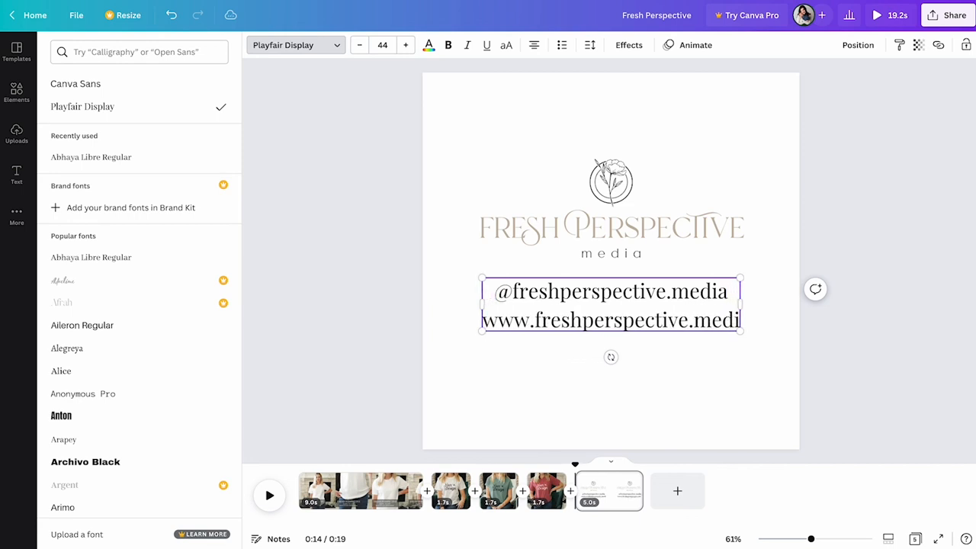
left_click(15, 174)
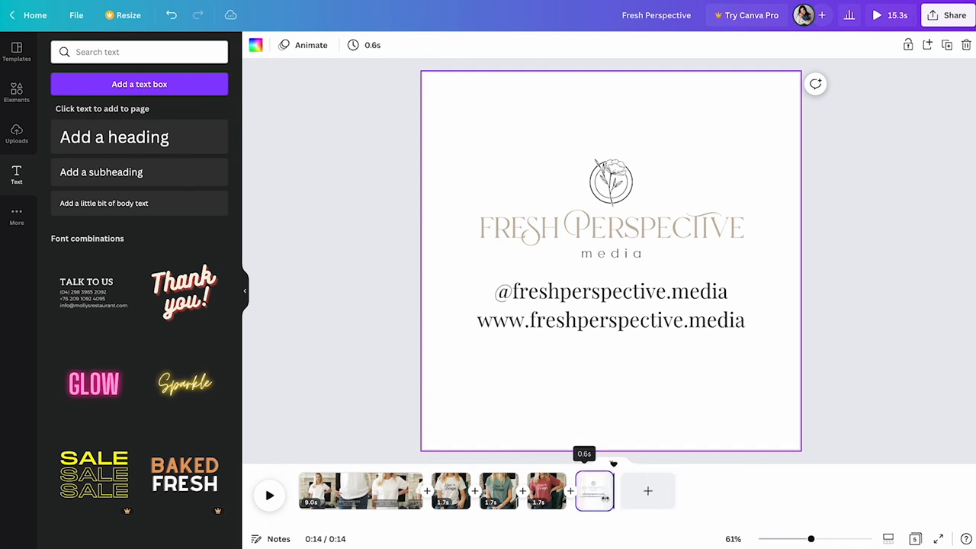
Deselect the closing-slide text and play the finished video in full-screen preview
left_click(826, 372)
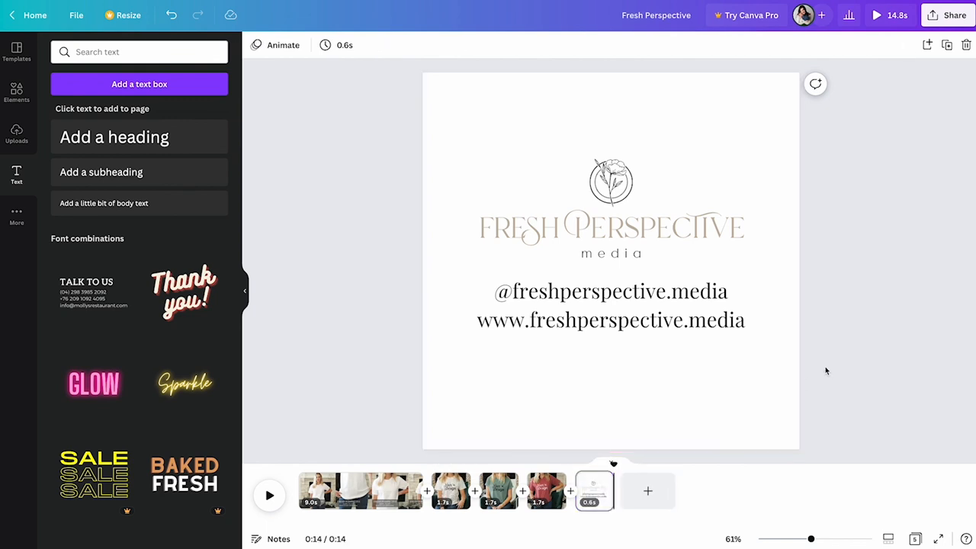
mouse_move(880, 201)
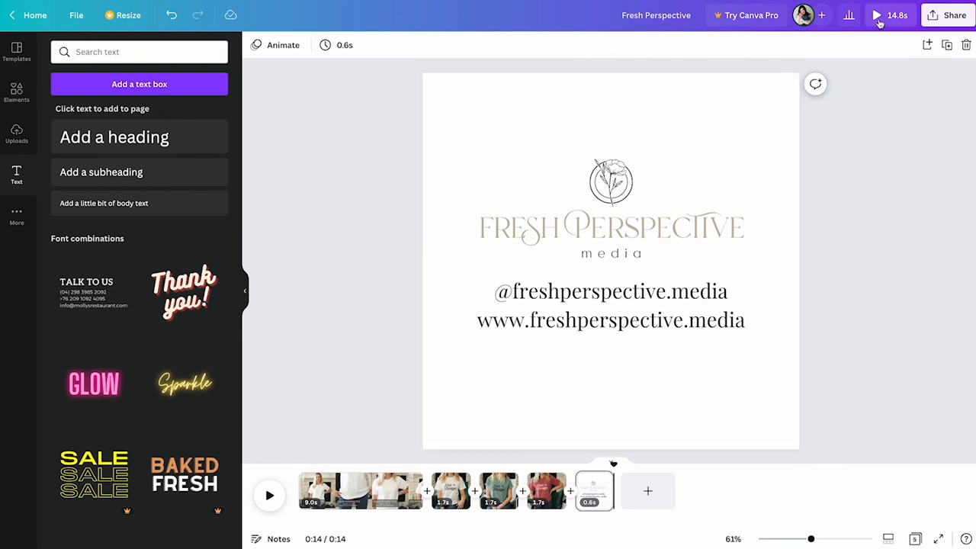
left_click(875, 15)
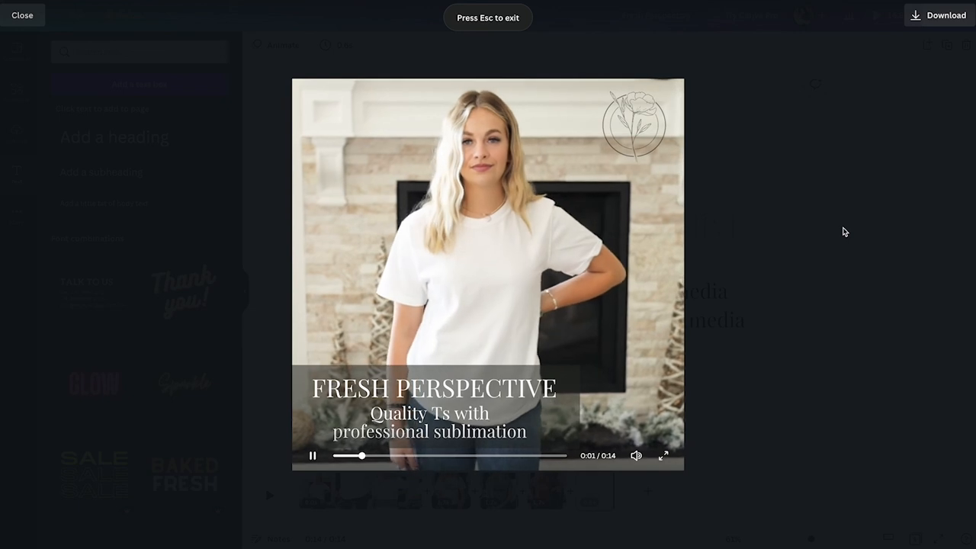